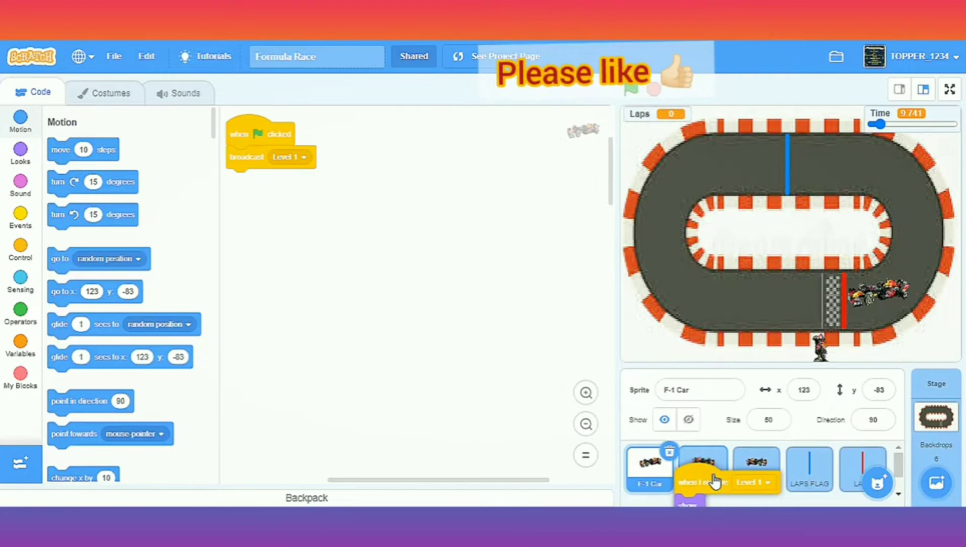
Copy the car script to F-1 Car2, starting on Level 2 with the Level 2 Track backdrop.
{"action": "left_click", "coordinate": [704, 469]}
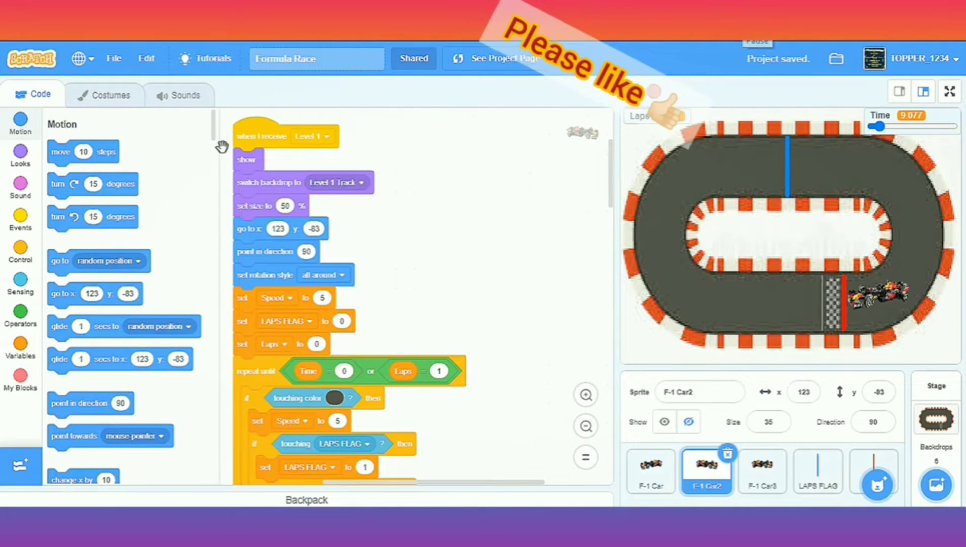
{"action": "left_click", "coordinate": [327, 136]}
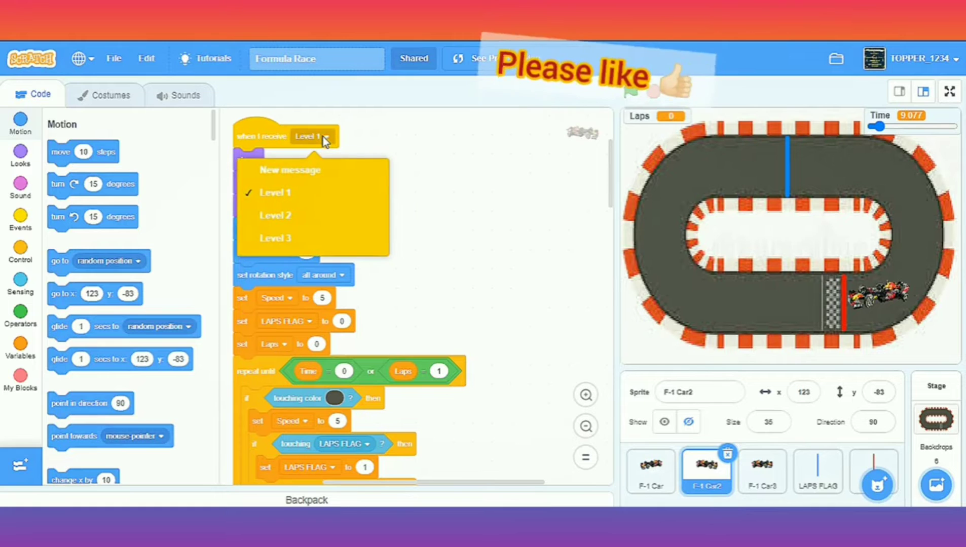
{"action": "left_click", "coordinate": [275, 215]}
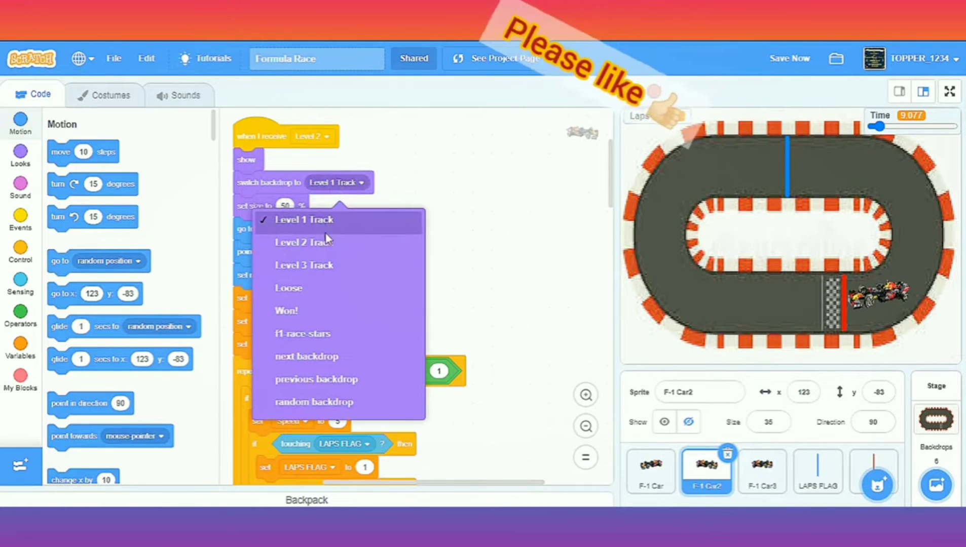
{"action": "left_click", "coordinate": [304, 242]}
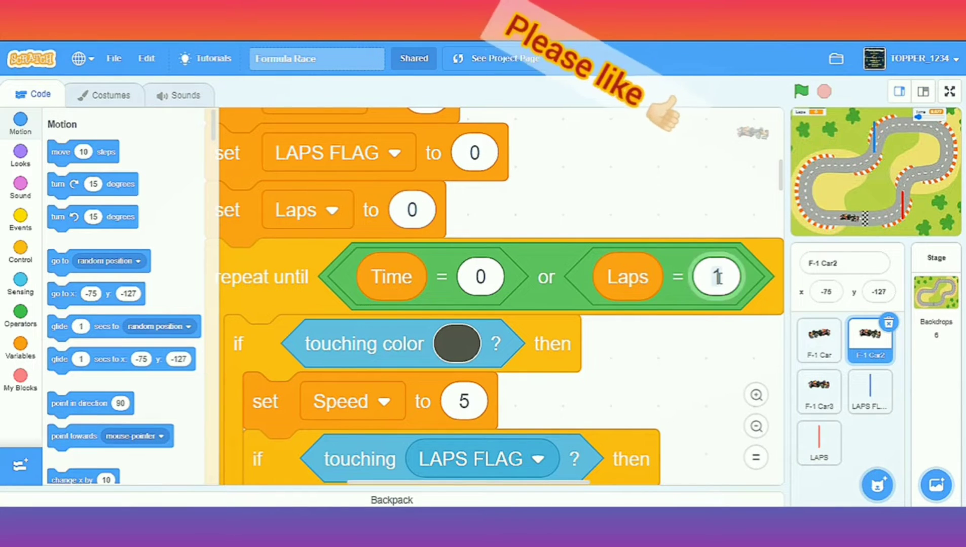
Set repeat-until Laps to 2, sample the Level 2 track colour, win at Laps = 2 and set the broadcast.
{"action": "type", "text": "2"}
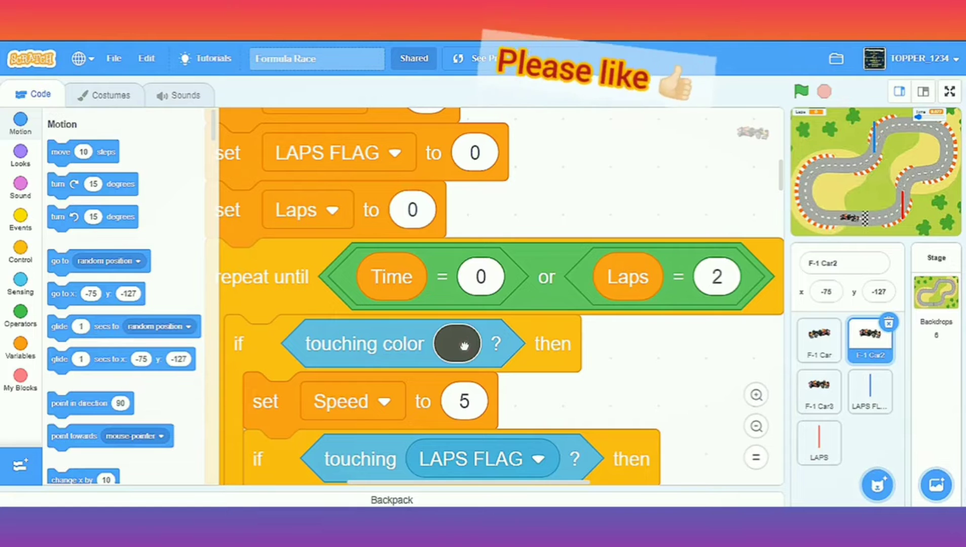
{"action": "left_click", "coordinate": [456, 343]}
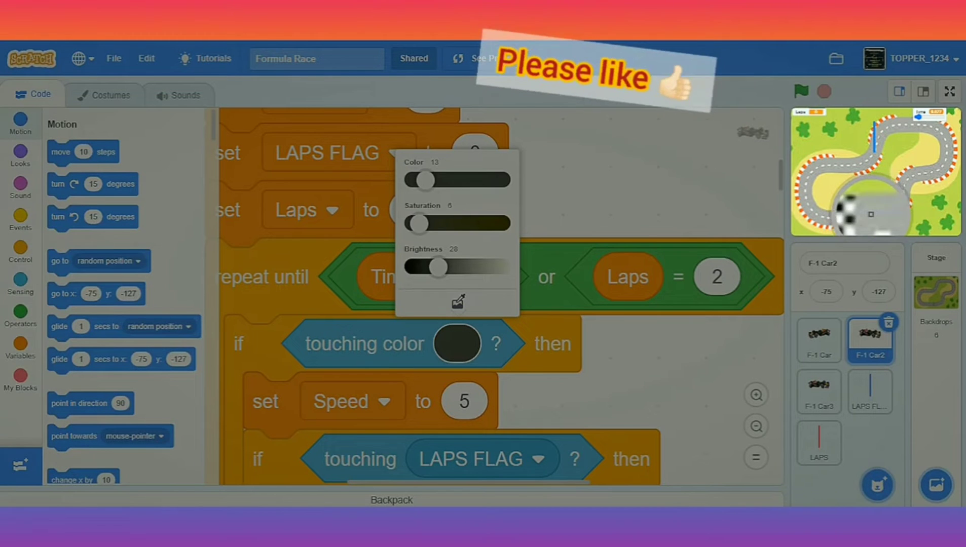
{"action": "left_click_drag", "start_coordinate": [438, 268], "coordinate": [465, 268]}
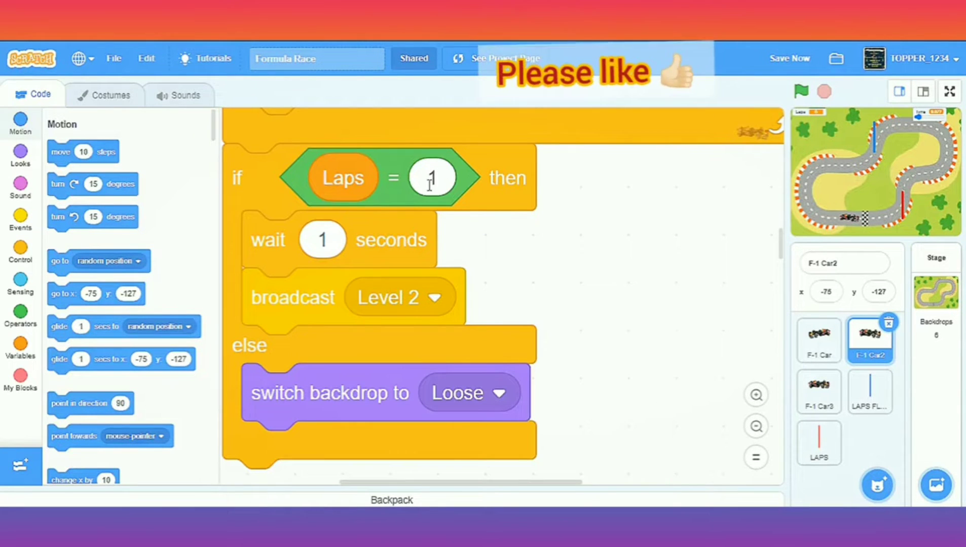
{"action": "type", "text": "2"}
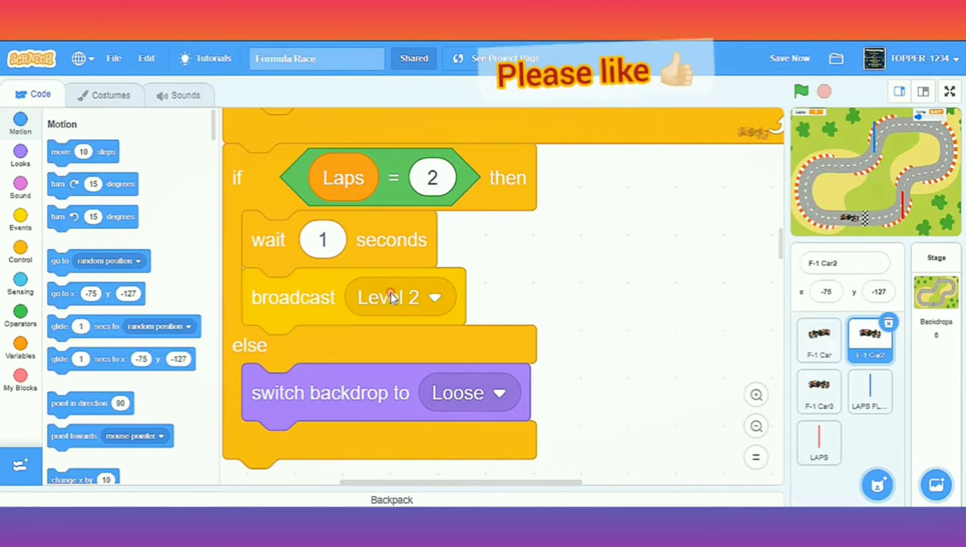
{"action": "left_click", "coordinate": [434, 297]}
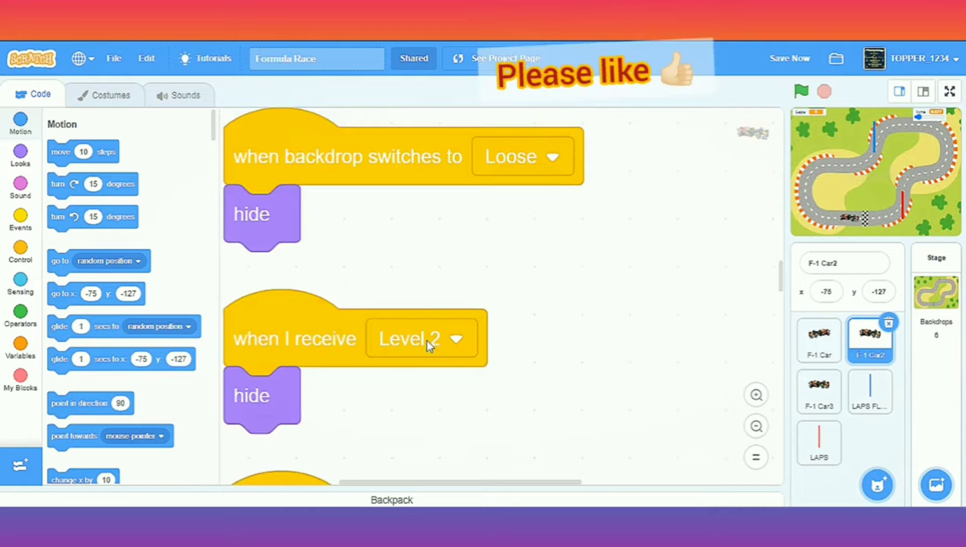
Hide the second car on Level 1 and start a 20-second countdown timer on Level 2.
{"action": "left_click", "coordinate": [455, 338]}
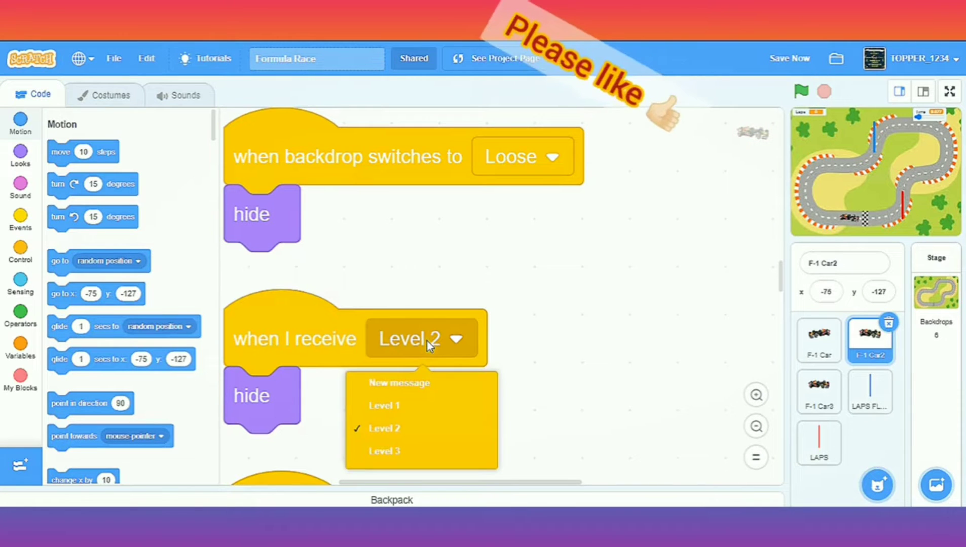
{"action": "left_click", "coordinate": [384, 406]}
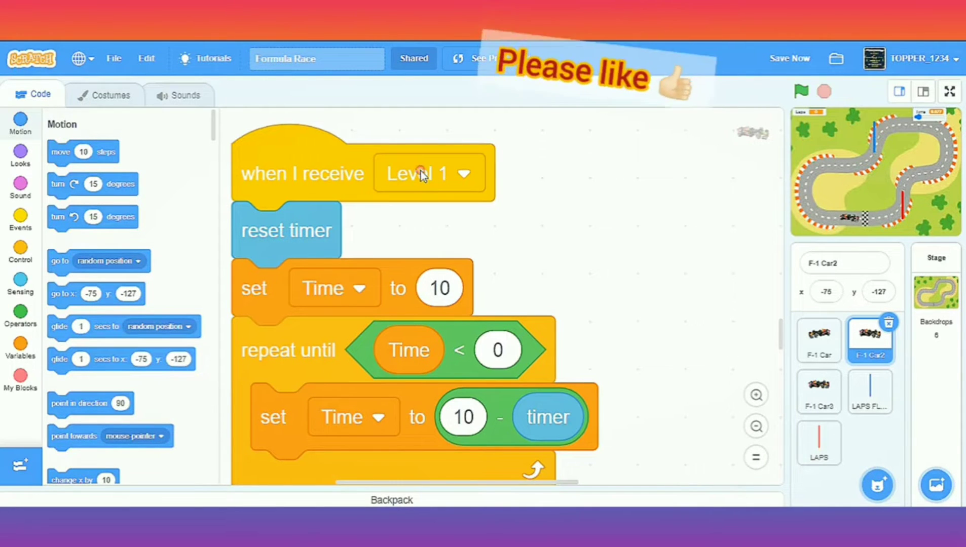
{"action": "left_click", "coordinate": [417, 173]}
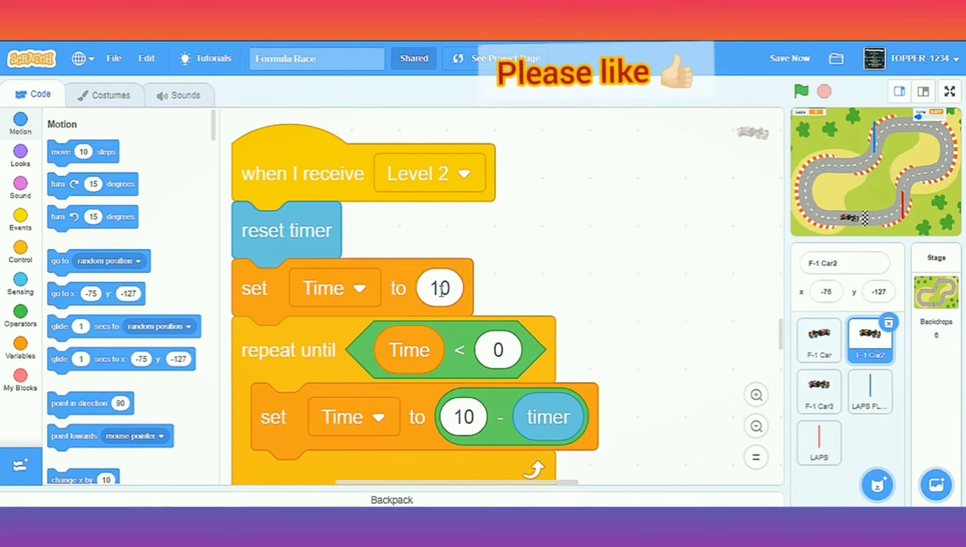
{"action": "type", "text": "20"}
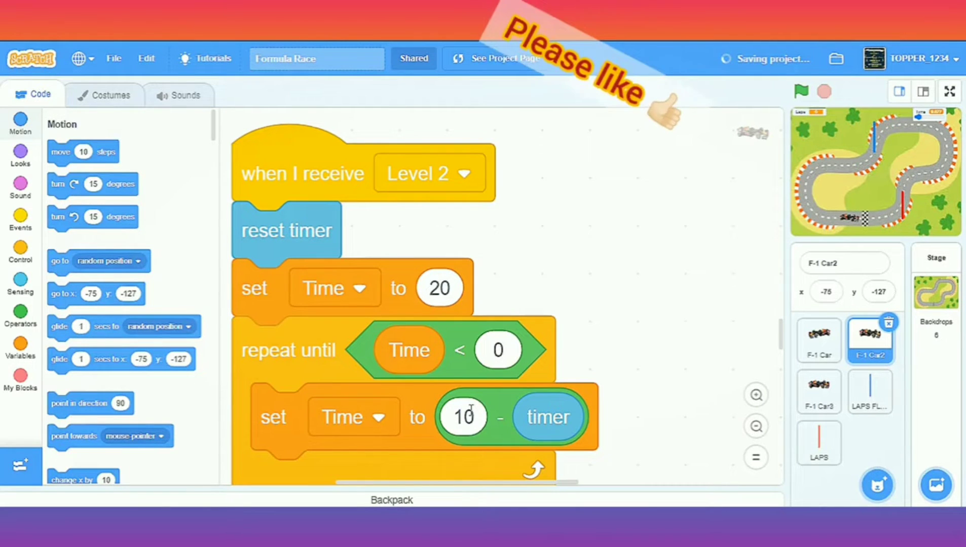
{"action": "type", "text": "20"}
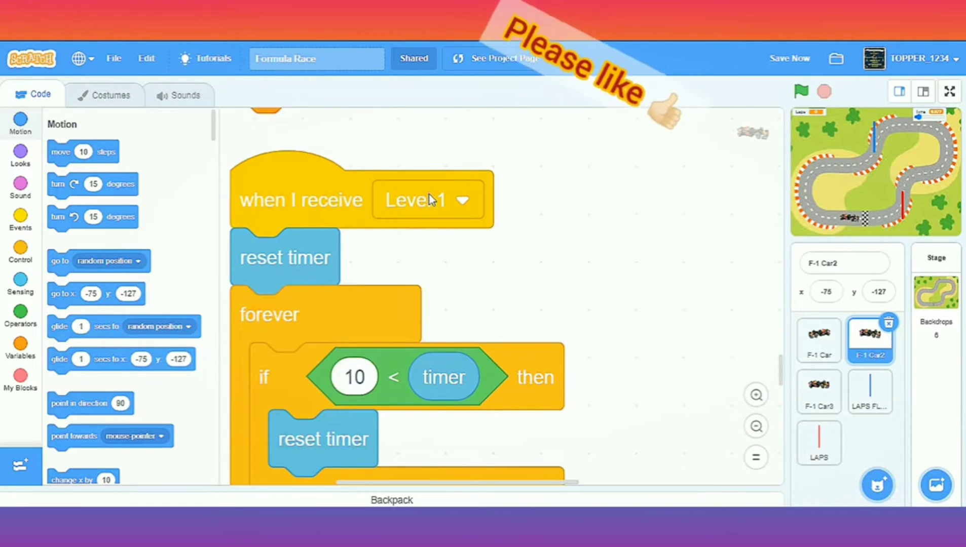
Run the timer check on Level 2 with 20 seconds; move by Speed on up arrow, -1 * Speed on down.
{"action": "left_click", "coordinate": [424, 200]}
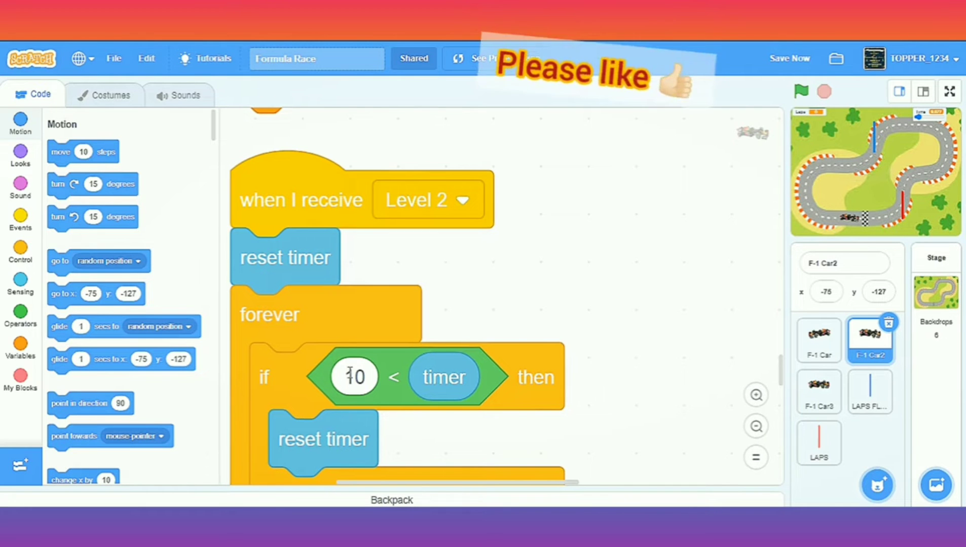
{"action": "type", "text": "20"}
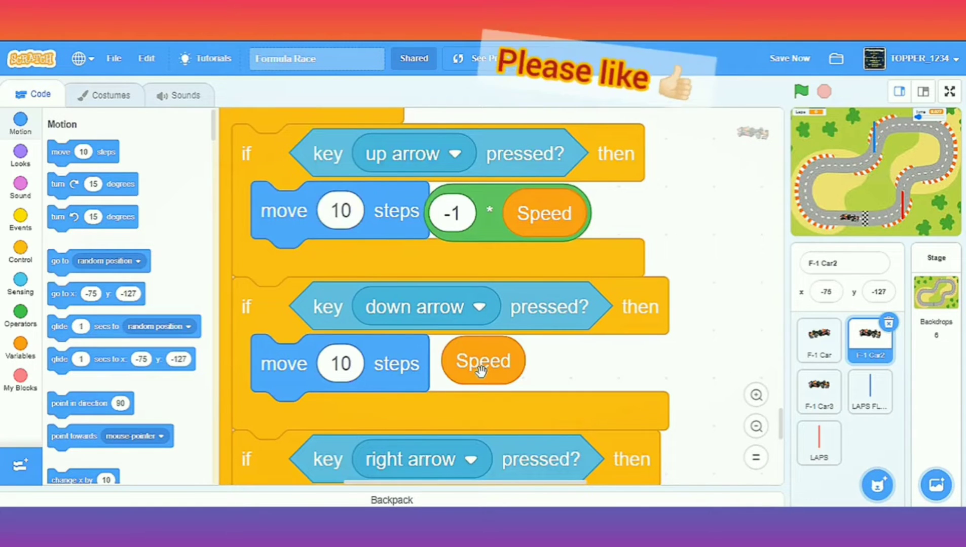
{"action": "left_click_drag", "start_coordinate": [482, 361], "coordinate": [462, 374]}
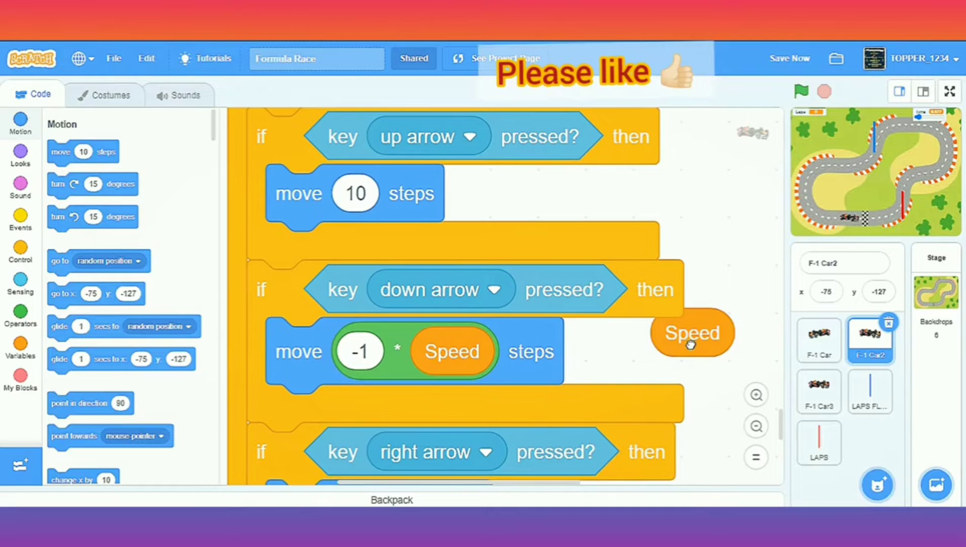
{"action": "left_click_drag", "start_coordinate": [690, 333], "coordinate": [370, 192]}
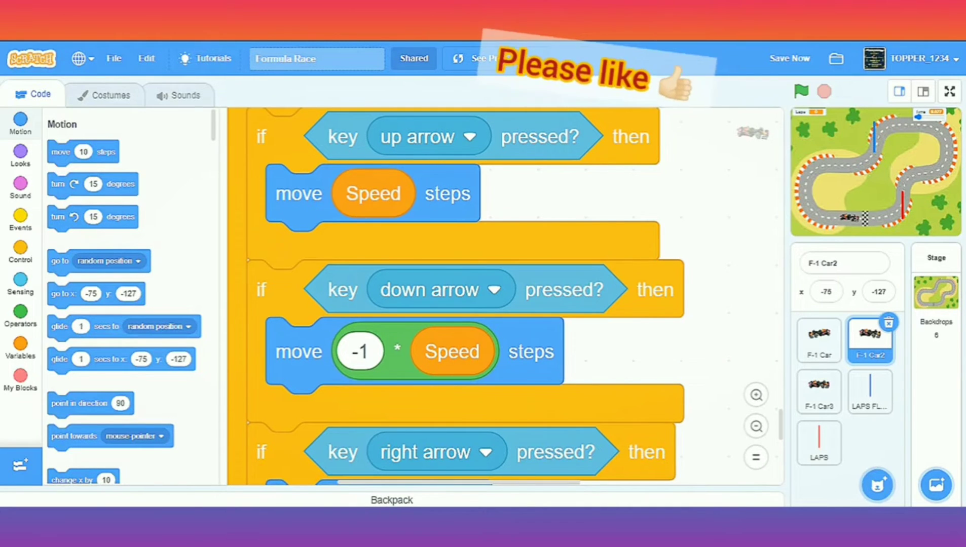
{"action": "scroll", "scroll_direction": "down", "scroll_amount": 3}
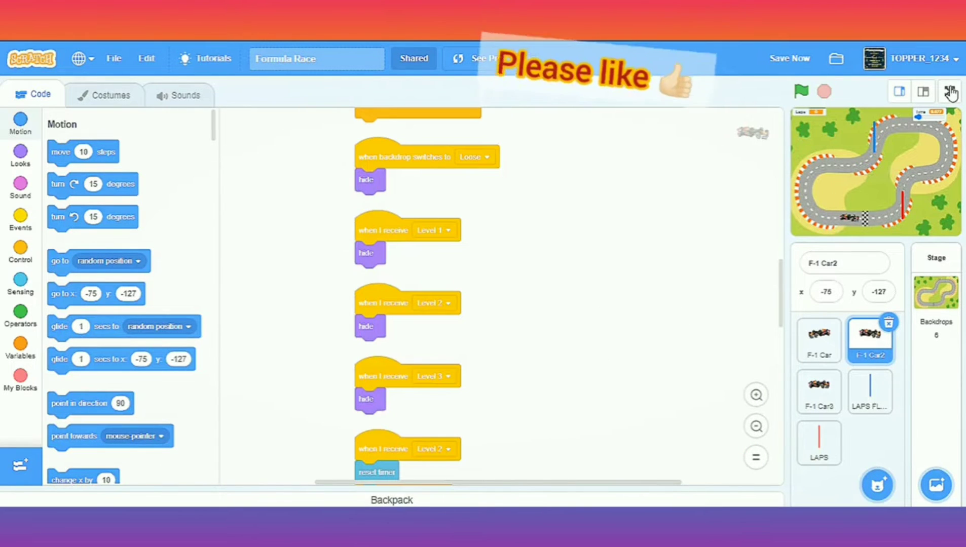
Give the lap flag's Level 2 script the Level 2 costume, then select the LAPS sprite.
{"action": "left_click", "coordinate": [949, 91]}
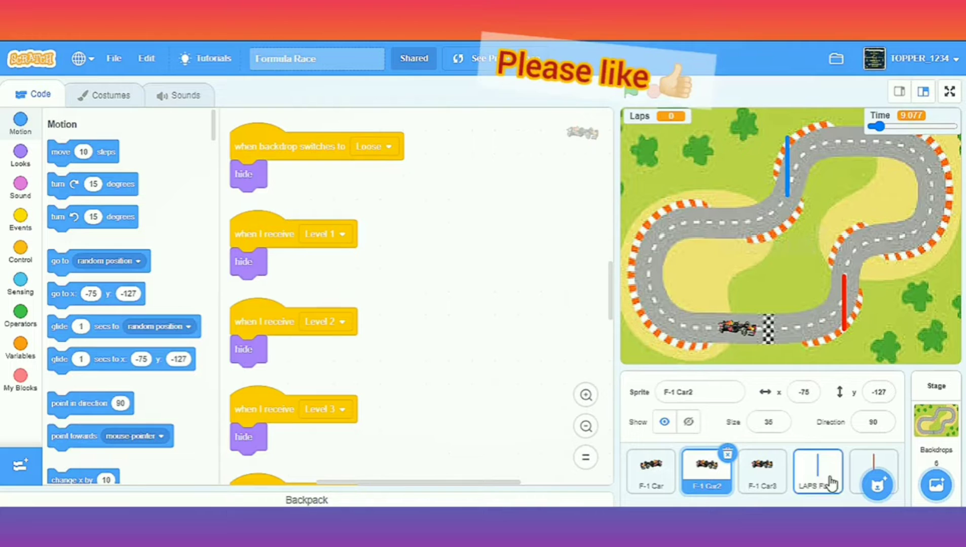
{"action": "left_click", "coordinate": [818, 472]}
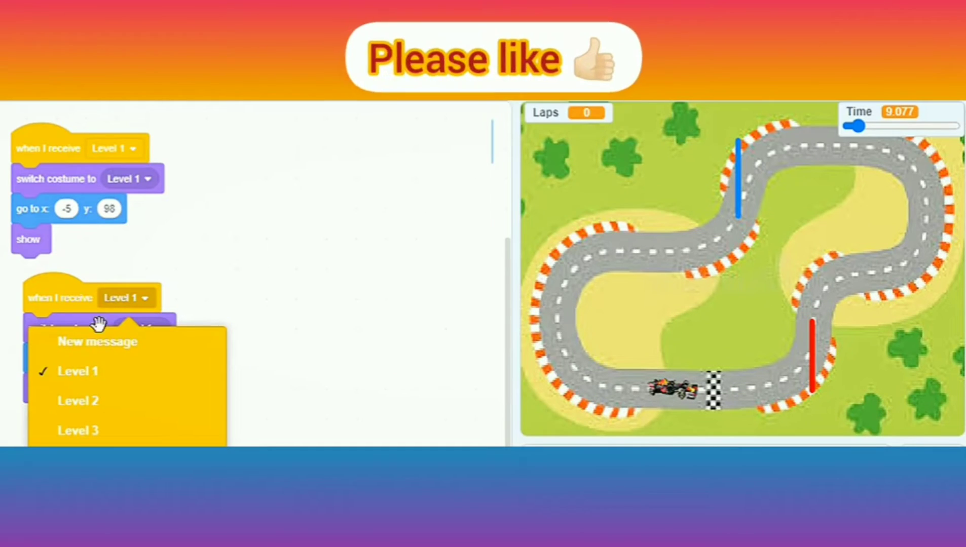
{"action": "left_click", "coordinate": [78, 401]}
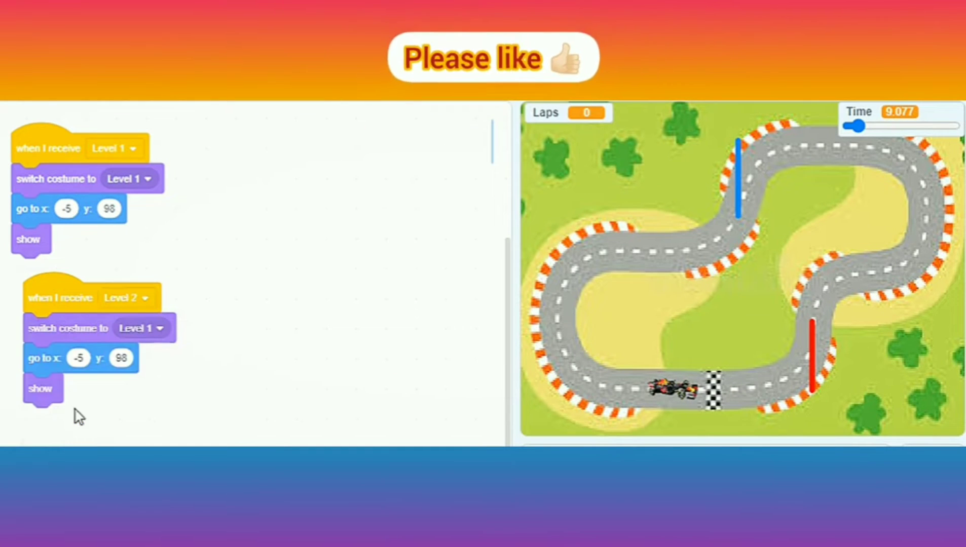
{"action": "left_click", "coordinate": [140, 328]}
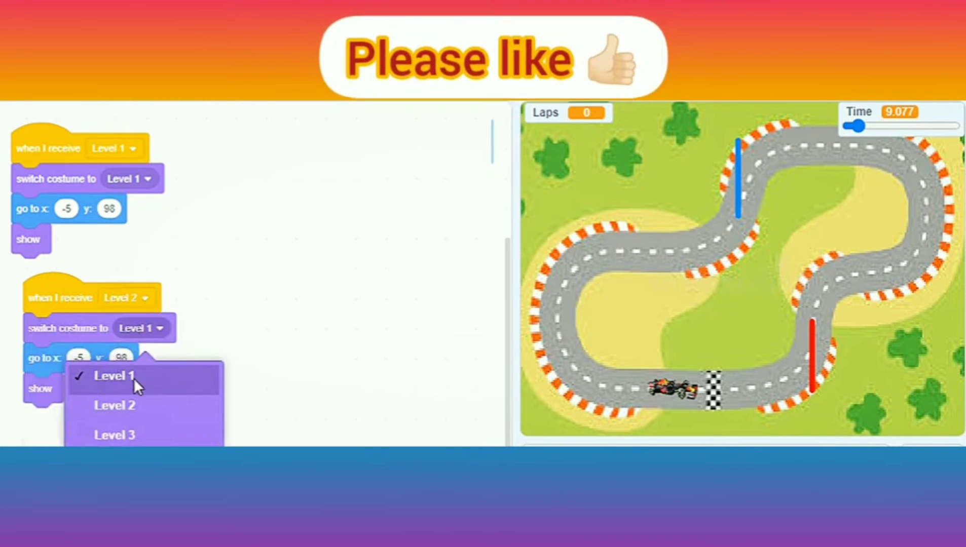
{"action": "left_click", "coordinate": [115, 405]}
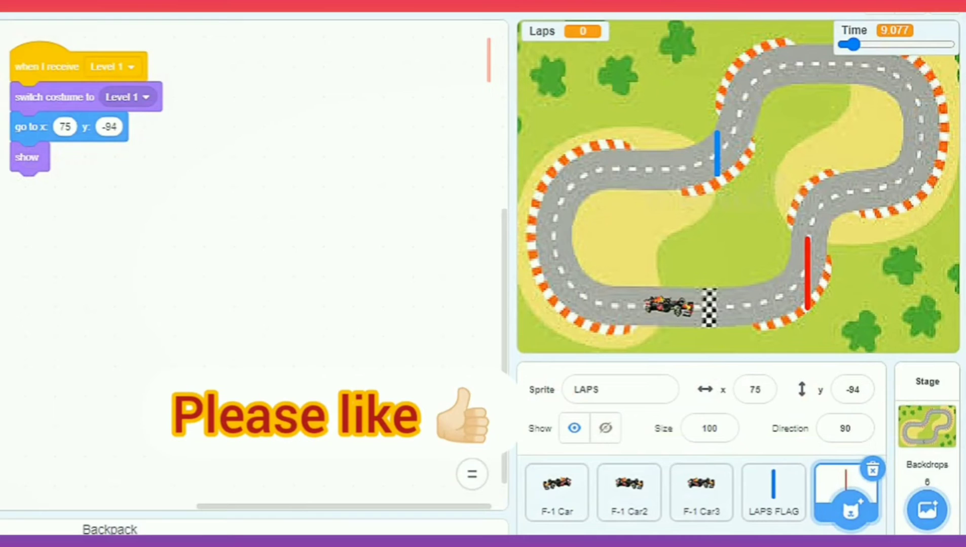
Duplicate the LAPS Level 1 script for Level 2 with the Level 2 costume at x -41, y -130.
{"action": "left_click_drag", "start_coordinate": [47, 67], "coordinate": [190, 124]}
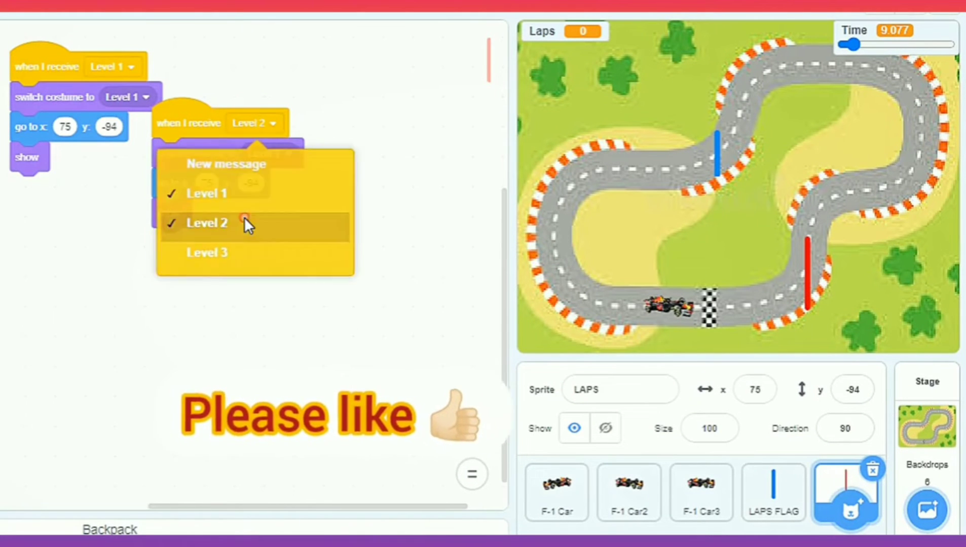
{"action": "left_click", "coordinate": [207, 223]}
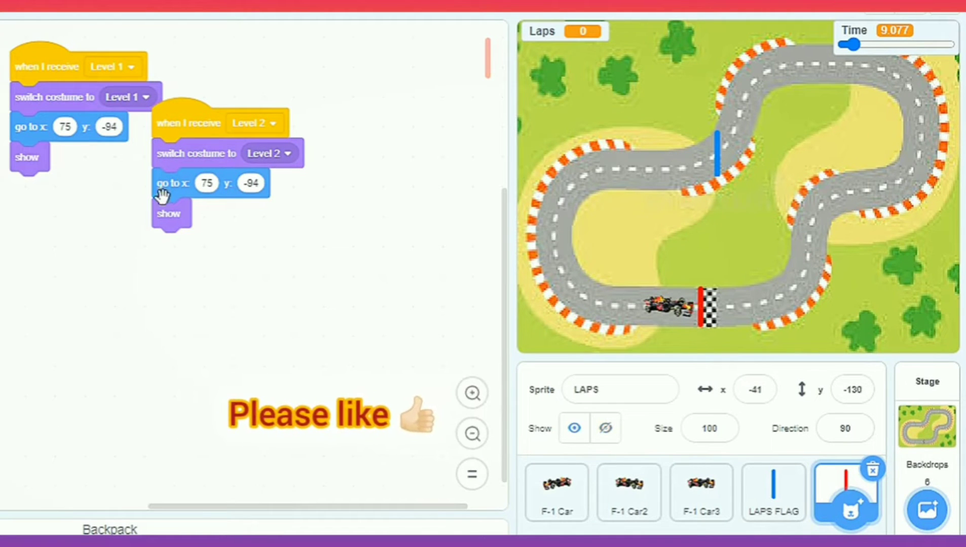
{"action": "left_click_drag", "start_coordinate": [174, 183], "coordinate": [219, 233]}
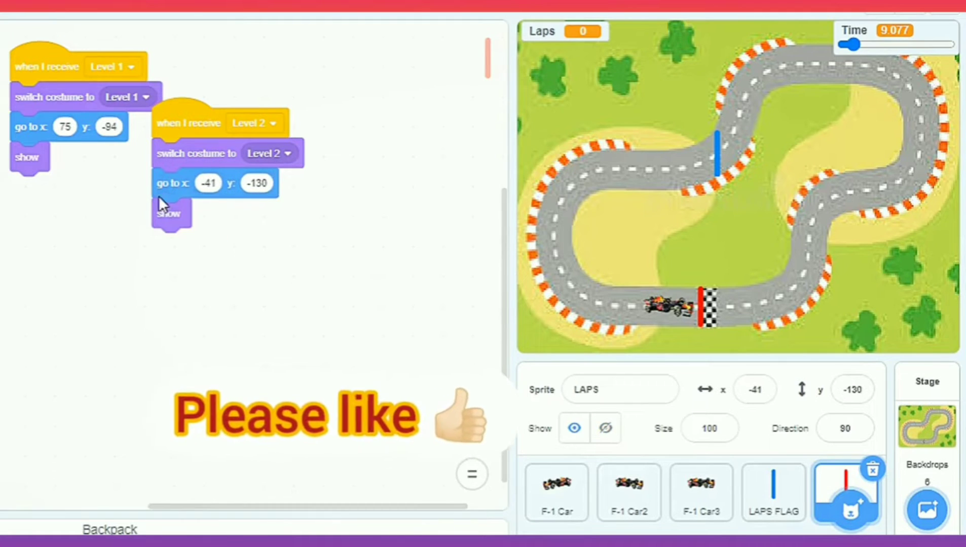
{"action": "left_click", "coordinate": [755, 57]}
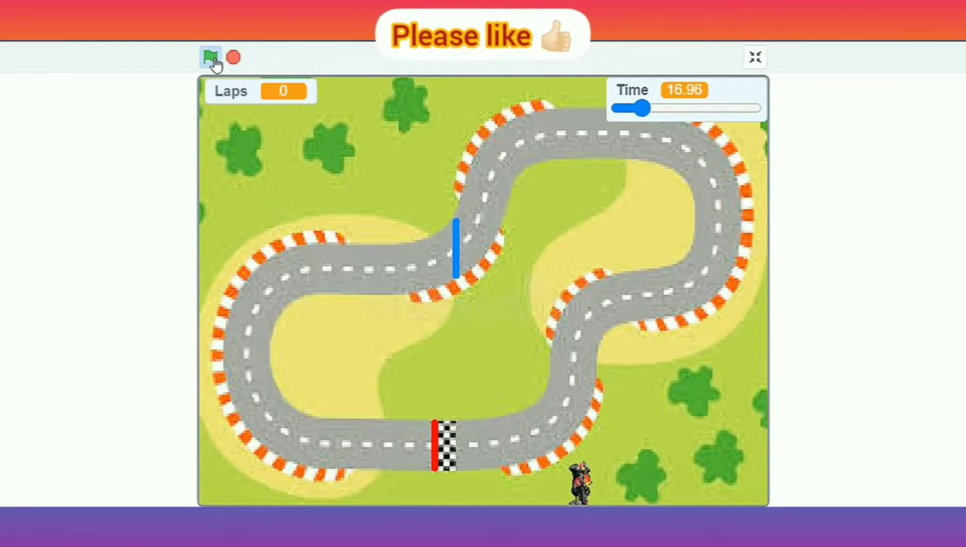
Start the game full screen and drive a lap until the Level 2 oval track loads.
{"action": "left_click", "coordinate": [210, 56]}
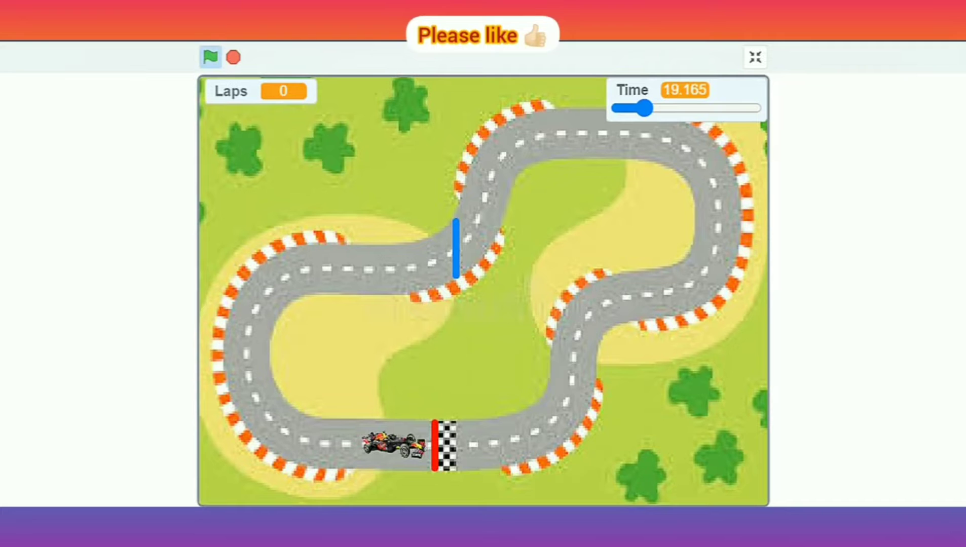
{"action": "left_click", "coordinate": [210, 56]}
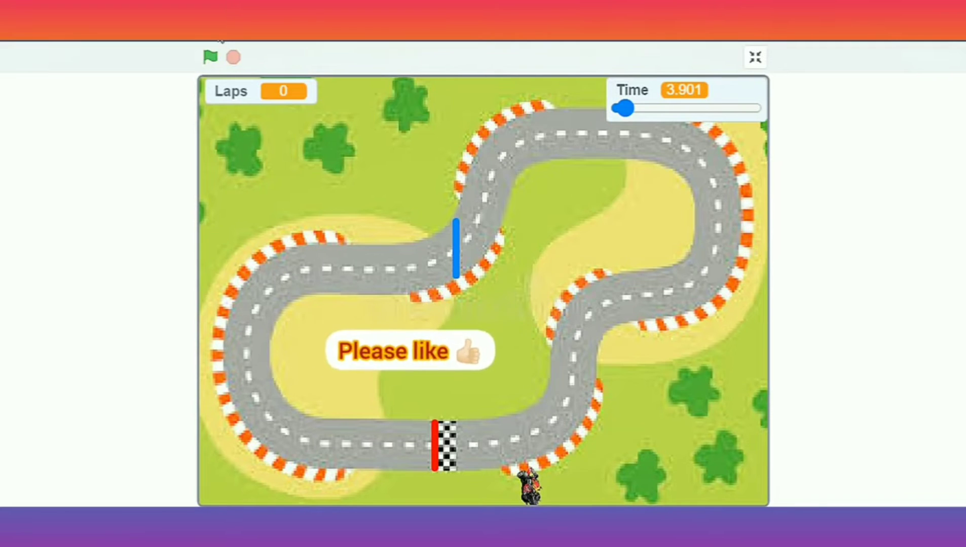
{"action": "left_click", "coordinate": [210, 56]}
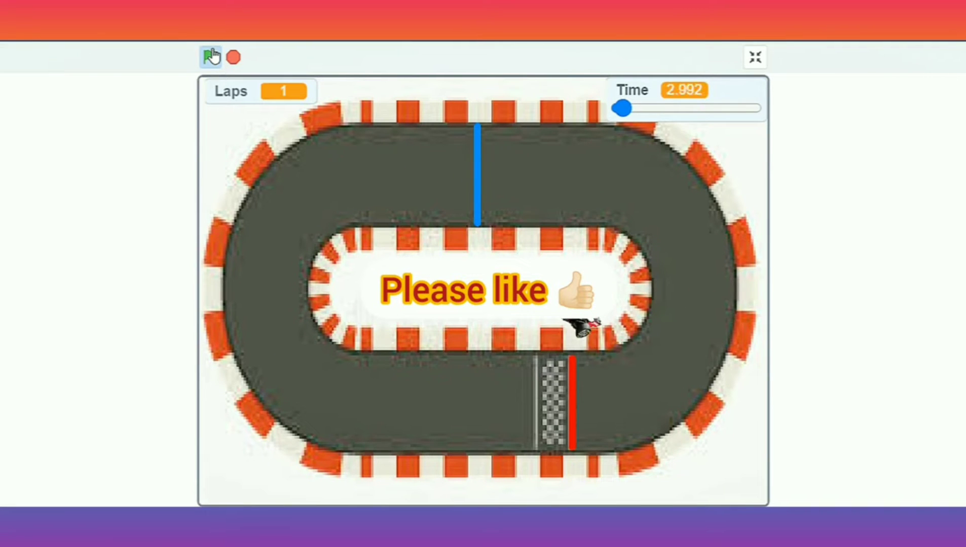
Restart the game and let the Level 2 timer reach 0 to show the YOU LOST screen.
{"action": "left_click", "coordinate": [211, 57]}
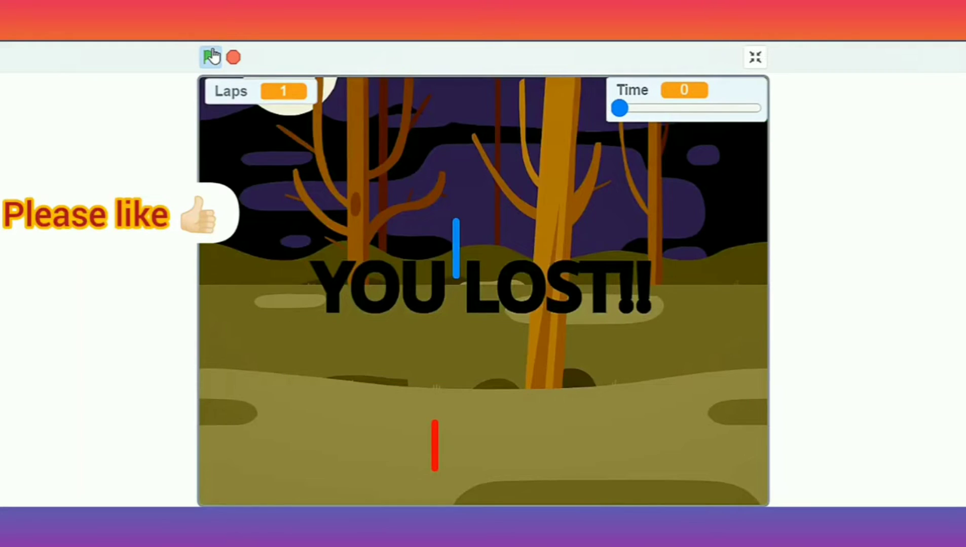
{"action": "mouse_move", "coordinate": [265, 98]}
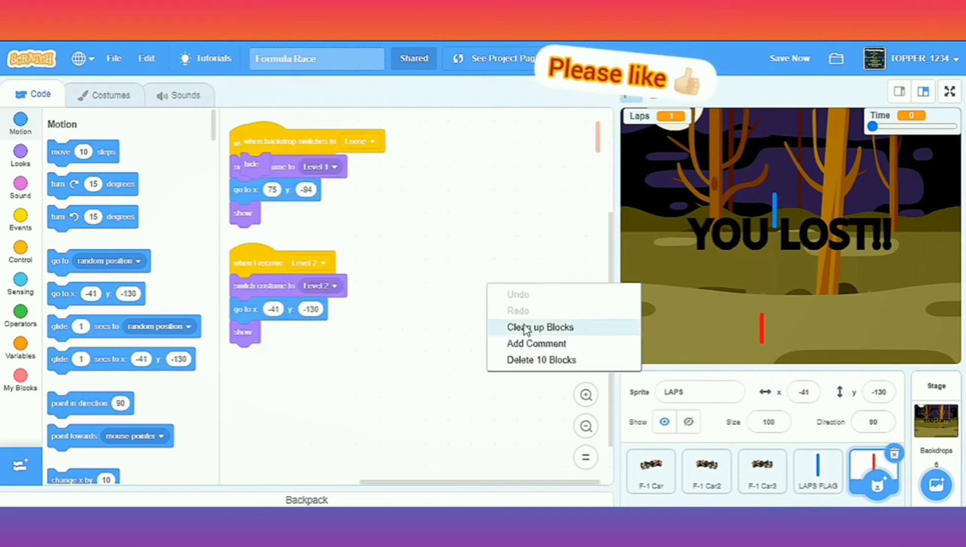
Clean up the LAPS blocks, review F-1 Car2 and F-1 Car3 code, and show LAPS FLAG's scripts.
{"action": "left_click", "coordinate": [540, 327]}
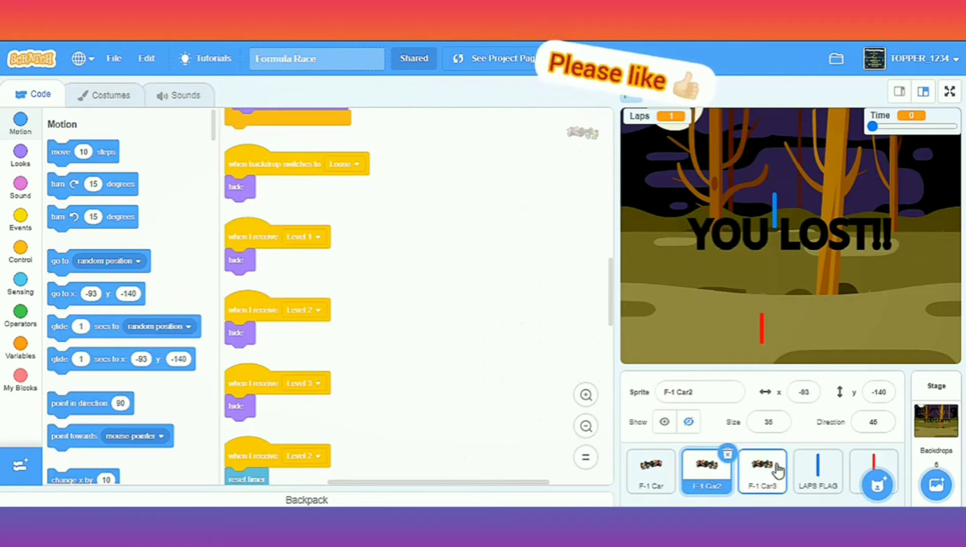
{"action": "left_click", "coordinate": [763, 469]}
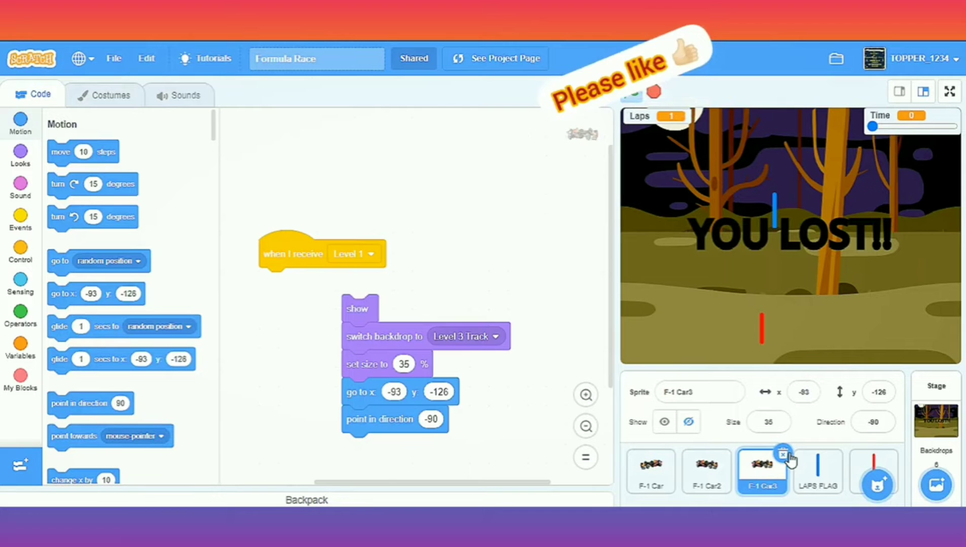
{"action": "left_click", "coordinate": [762, 471]}
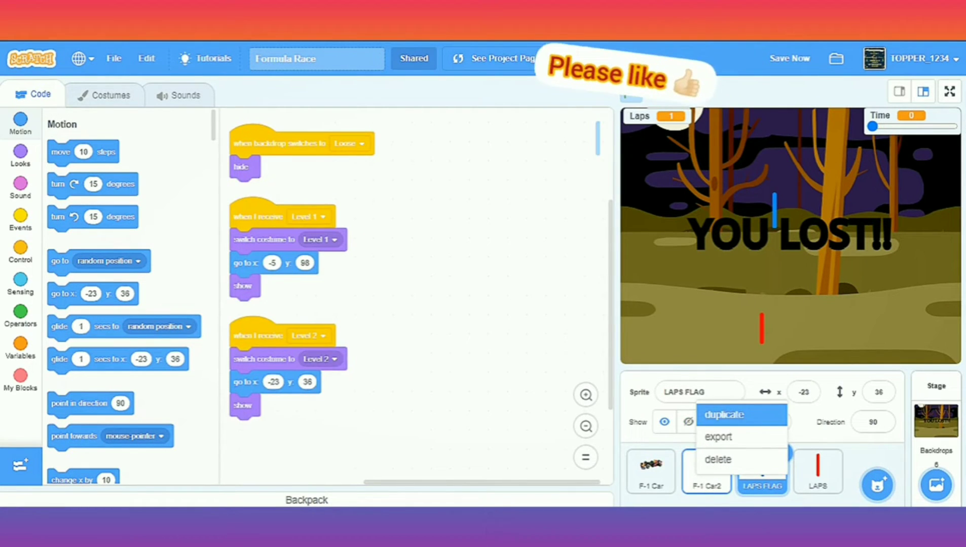
{"action": "left_click", "coordinate": [723, 415]}
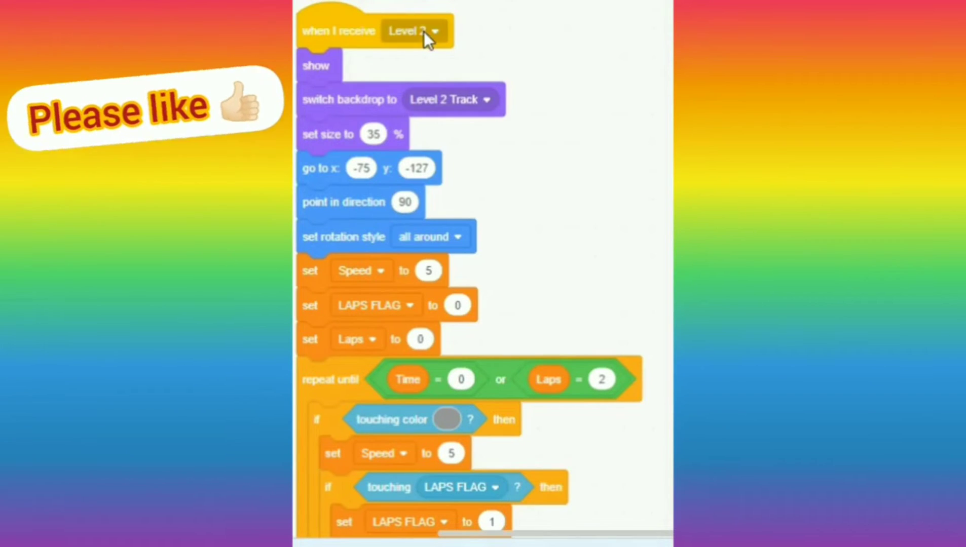
Make the copied car script respond to Level 3 with Level 3 Track, direction -90 and 3 laps.
{"action": "left_click", "coordinate": [409, 30]}
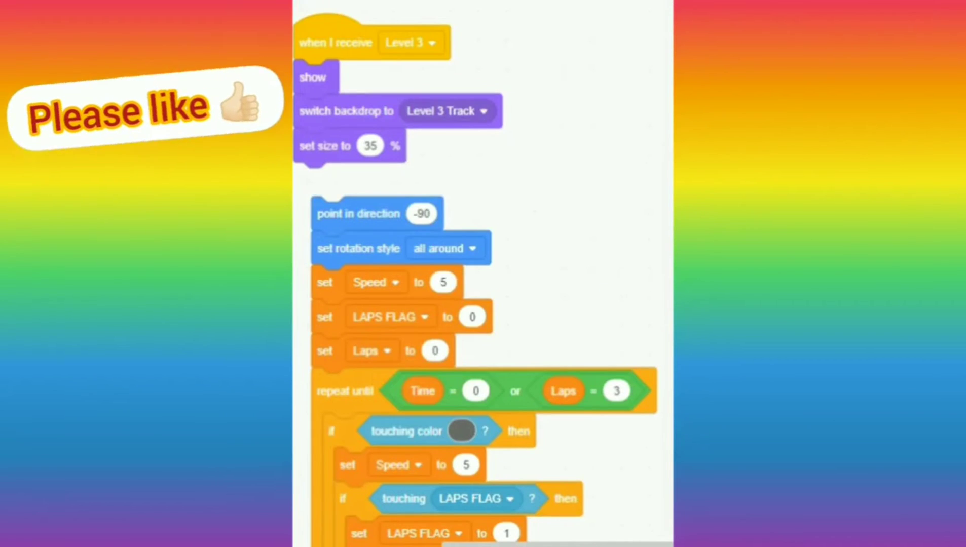
{"action": "scroll", "scroll_direction": "down", "scroll_amount": 3}
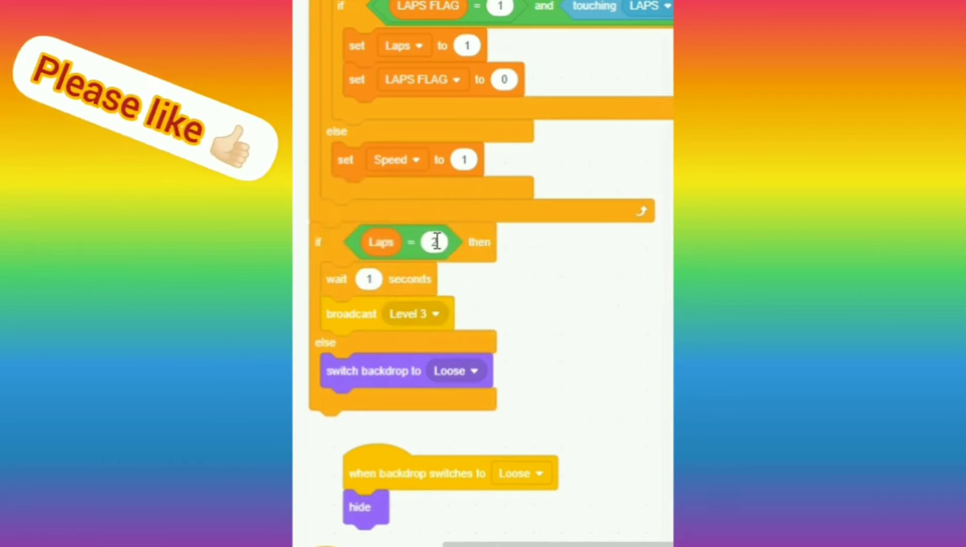
Check for Laps = 3 and broadcast a new 'You Won!!' message when reached.
{"action": "type", "text": "3"}
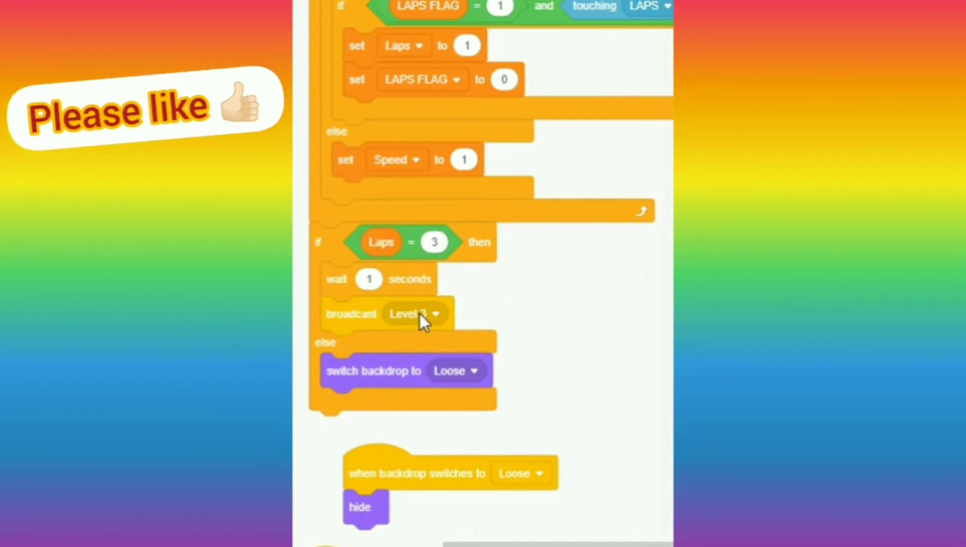
{"action": "left_click", "coordinate": [435, 313]}
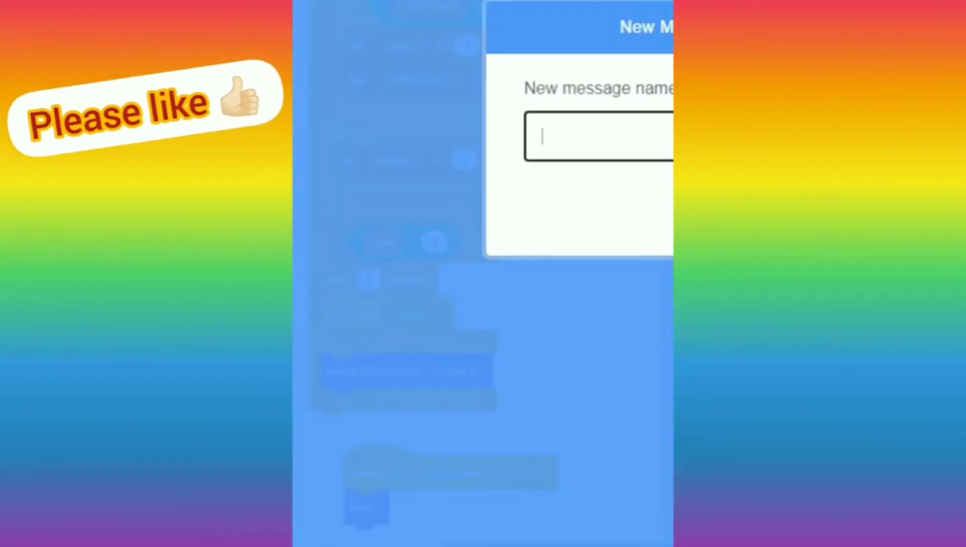
{"action": "type", "text": "YouWon!!"}
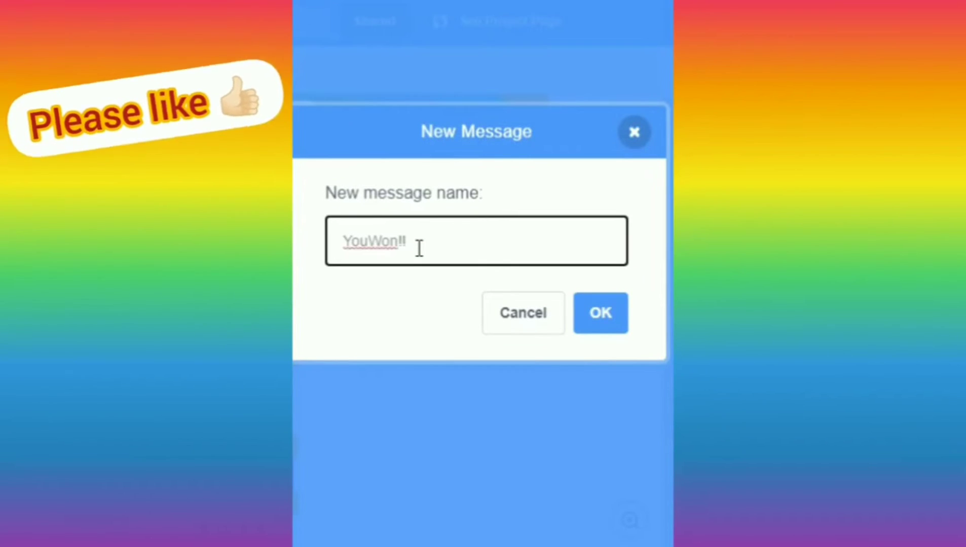
{"action": "left_click", "coordinate": [599, 313]}
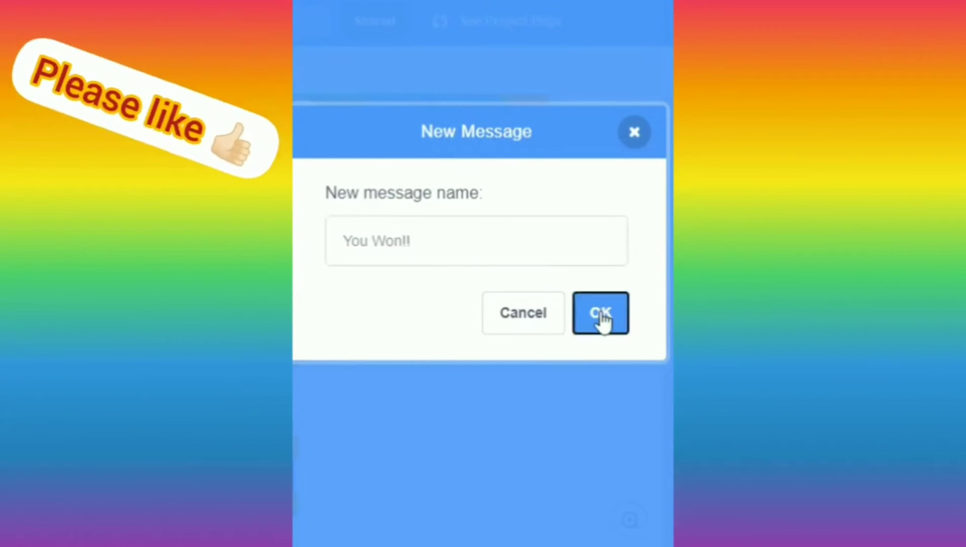
{"action": "left_click", "coordinate": [600, 313]}
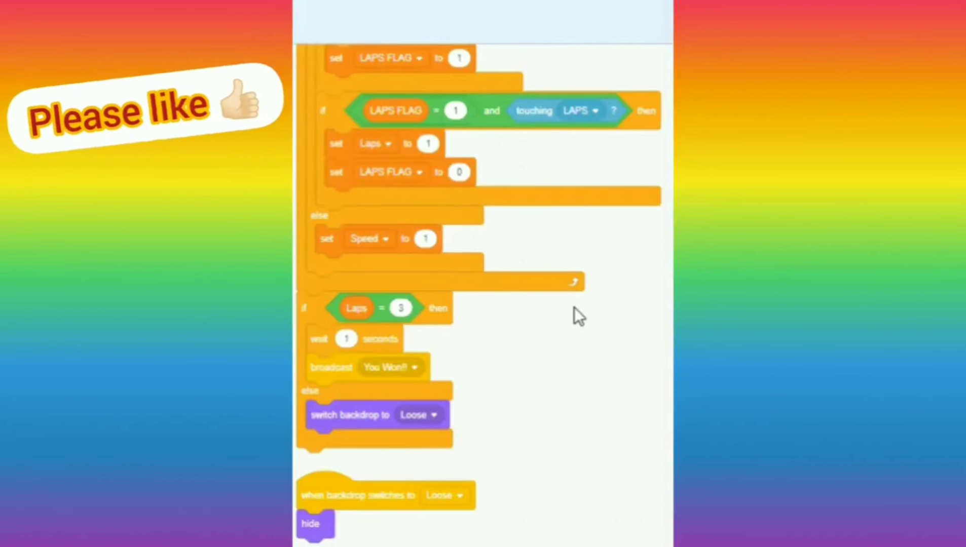
Change the Level 3 countdown timer from 20 to 30 seconds.
{"action": "scroll", "scroll_direction": "down", "scroll_amount": 3}
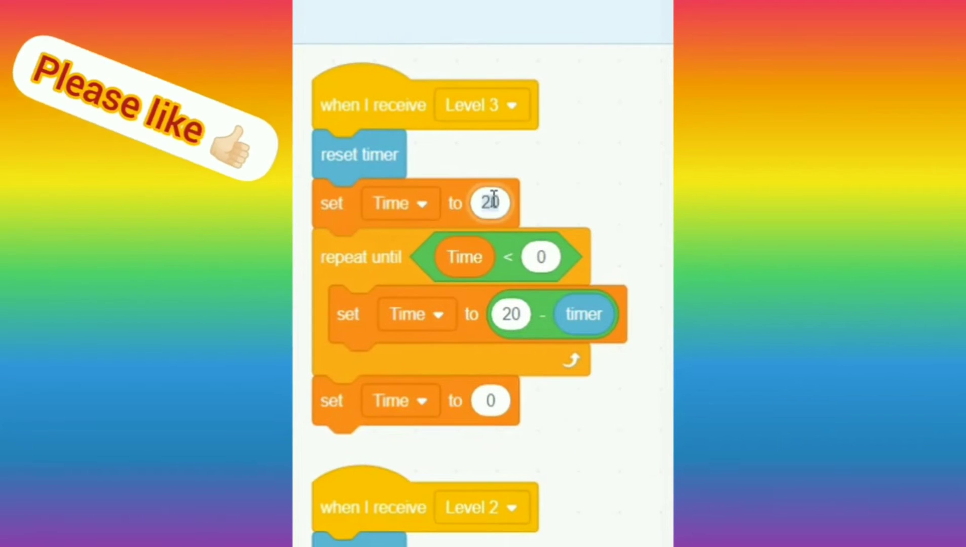
{"action": "type", "text": "30"}
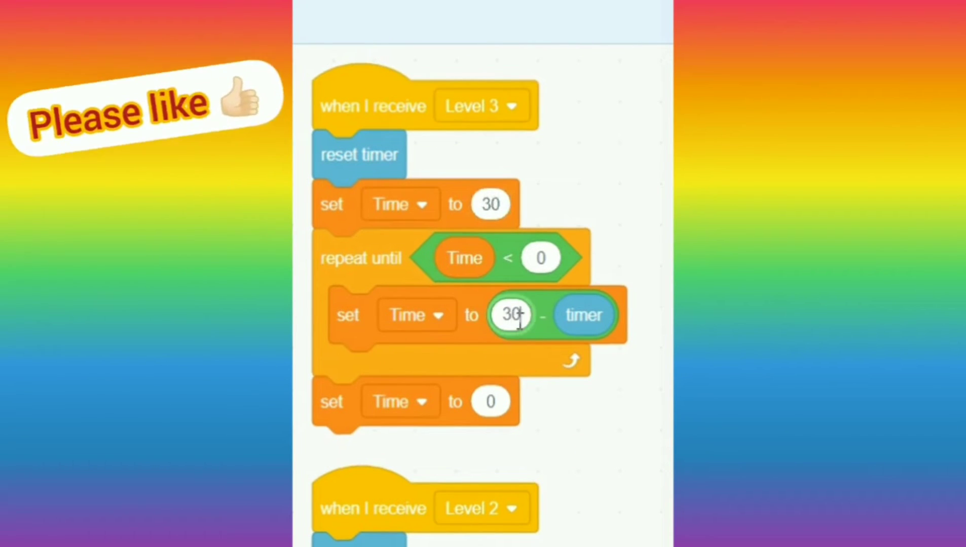
{"action": "scroll", "scroll_direction": "down", "scroll_amount": 3}
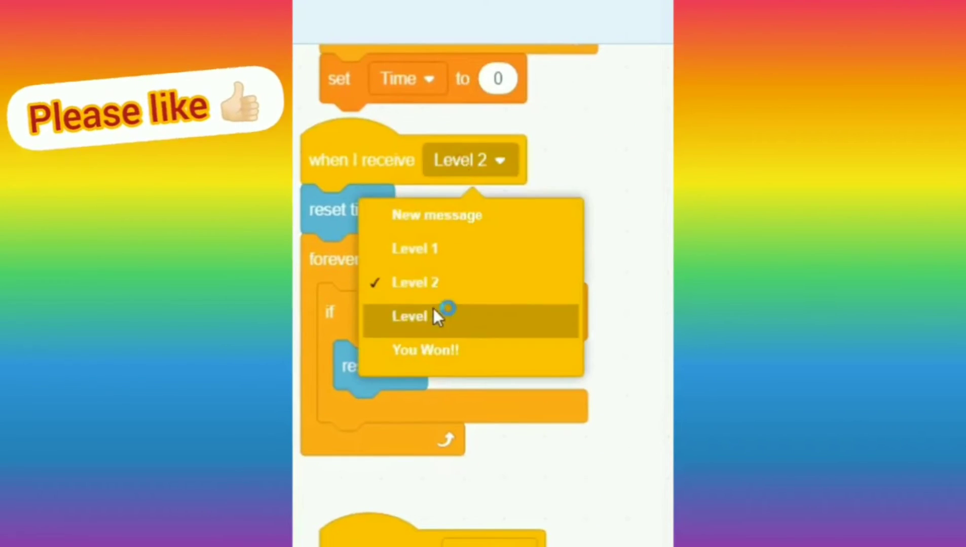
Make the copied timer-reset script answer the Level 3 message with a 30-second value.
{"action": "left_click", "coordinate": [409, 315]}
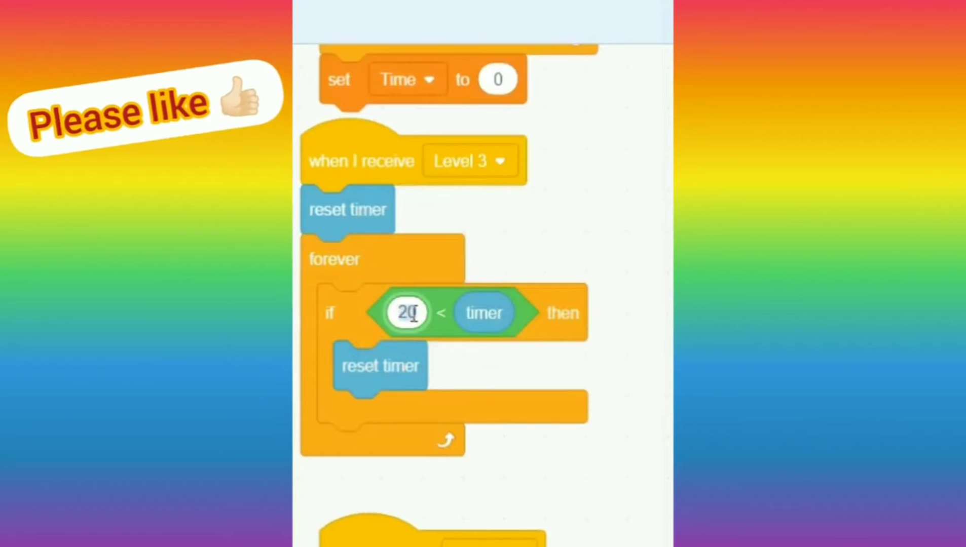
{"action": "type", "text": "30"}
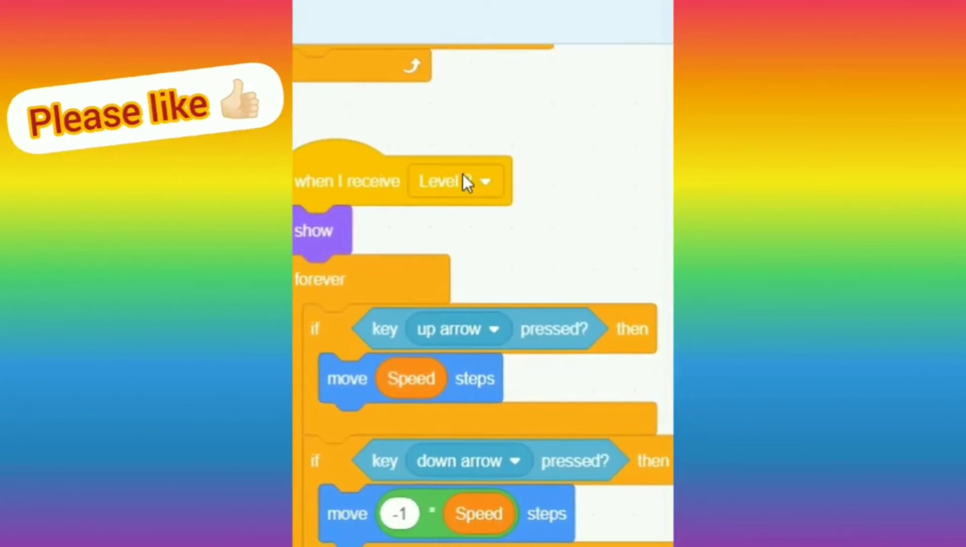
{"action": "left_click", "coordinate": [455, 181]}
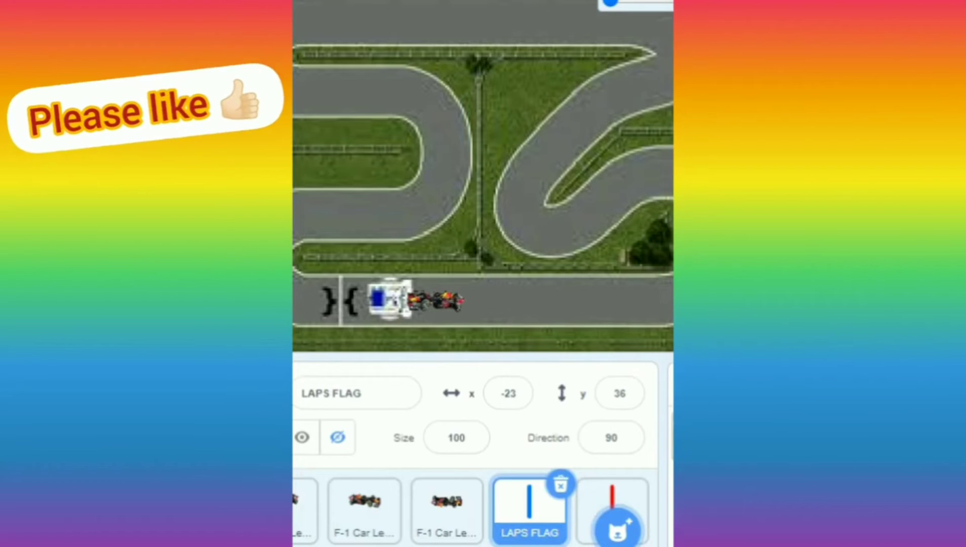
Clean up the lap flag's scattered scripts into a tidy column.
{"action": "right_click", "coordinate": [332, 152]}
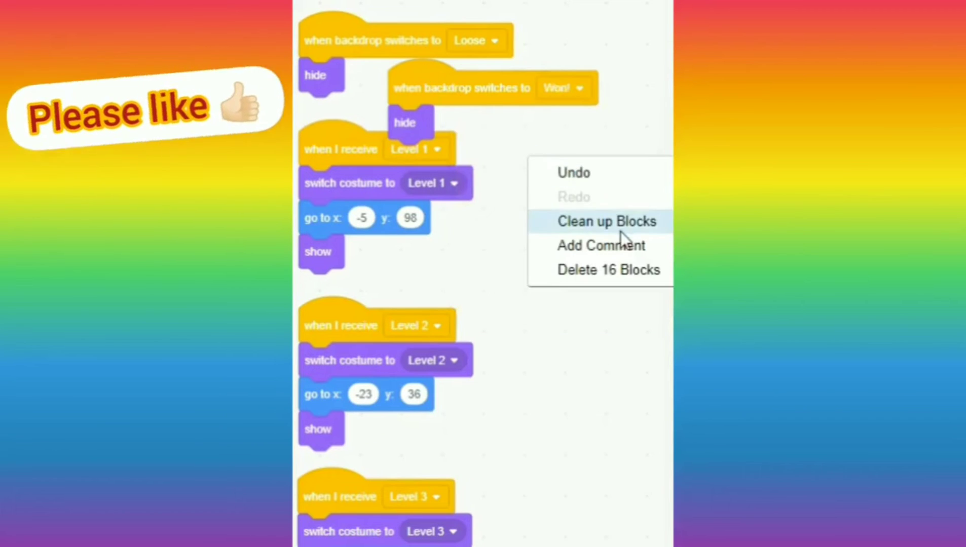
{"action": "left_click", "coordinate": [606, 221]}
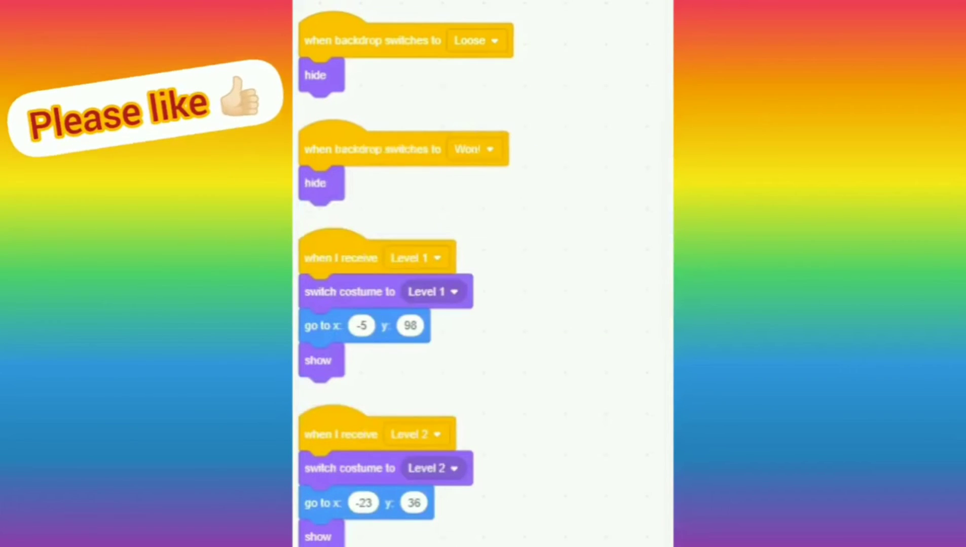
{"action": "left_click", "coordinate": [616, 233]}
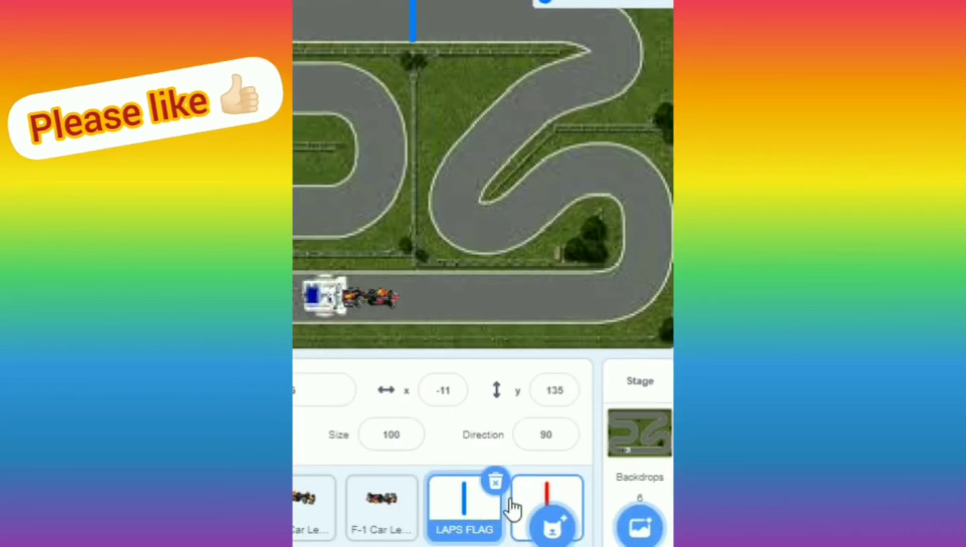
Give the red lap line a Level 3 script and a hide script triggered by the Won! backdrop.
{"action": "left_click", "coordinate": [548, 507]}
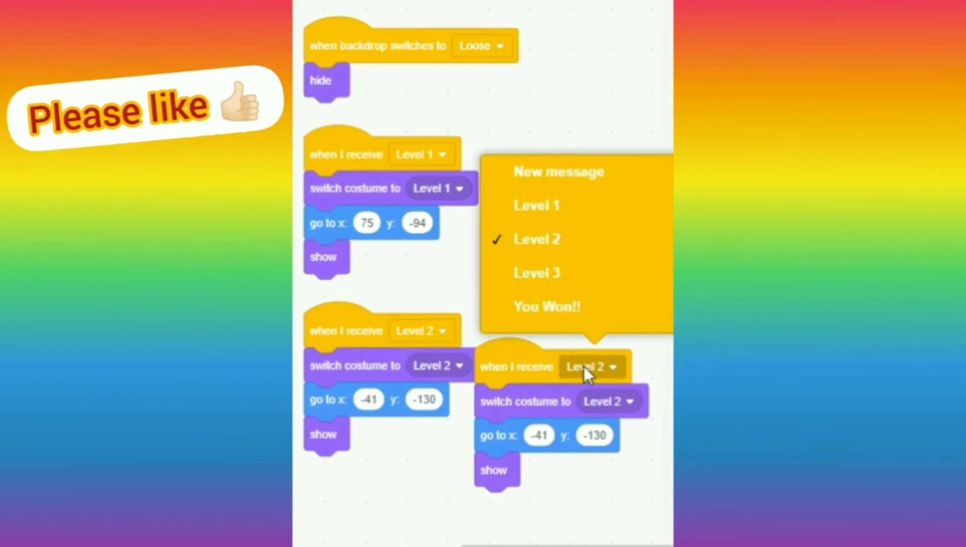
{"action": "left_click", "coordinate": [536, 272]}
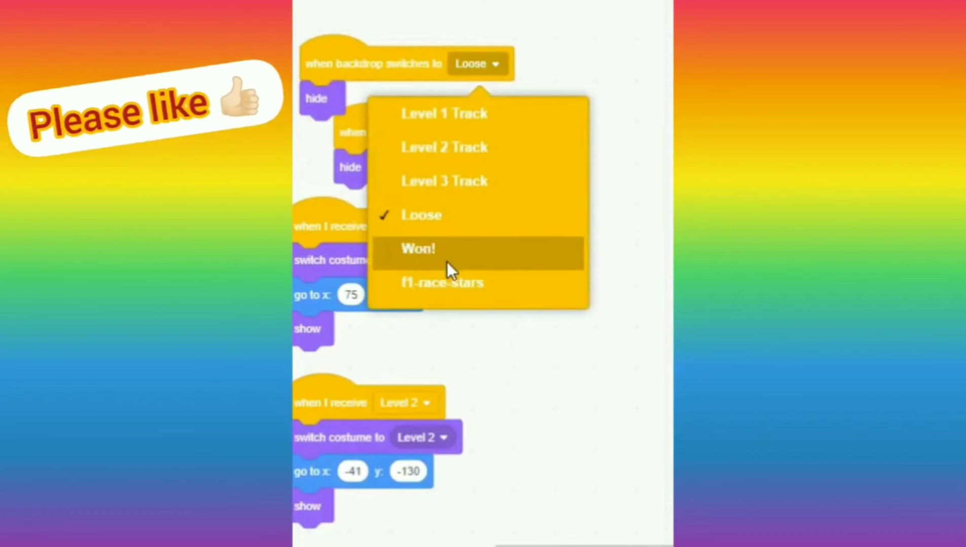
{"action": "left_click", "coordinate": [418, 248]}
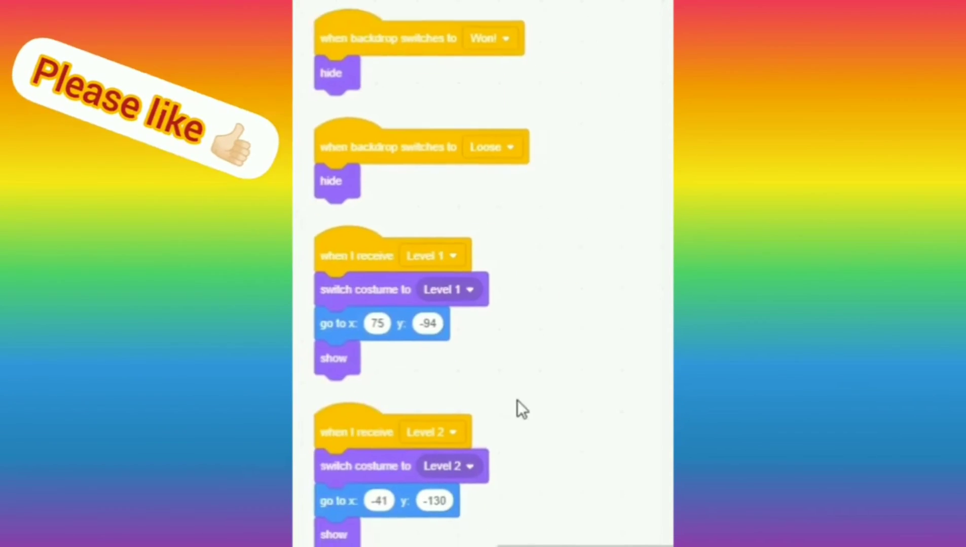
{"action": "scroll", "scroll_direction": "down", "scroll_amount": 3}
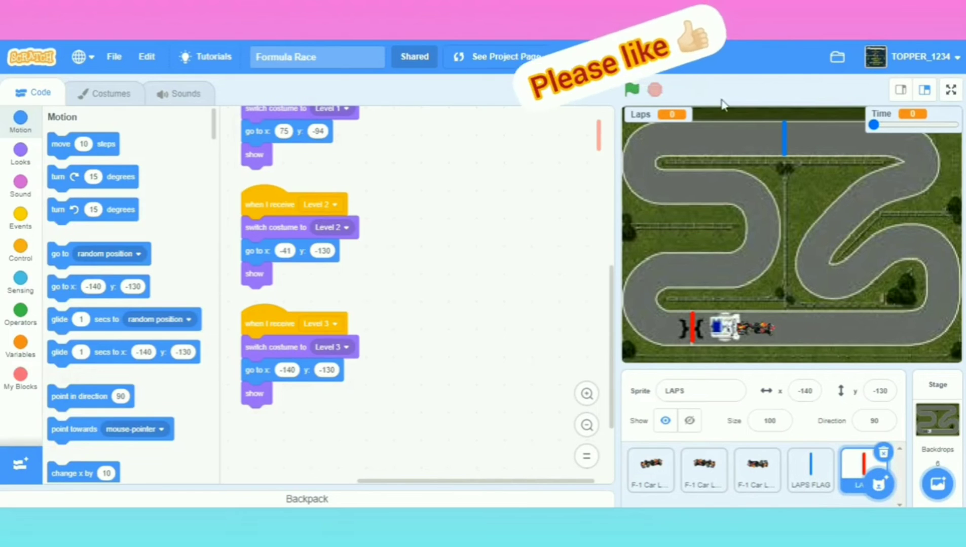
Run the Level 3 race from the car sprite until the YOU LOST!! screen appears.
{"action": "left_click", "coordinate": [762, 469]}
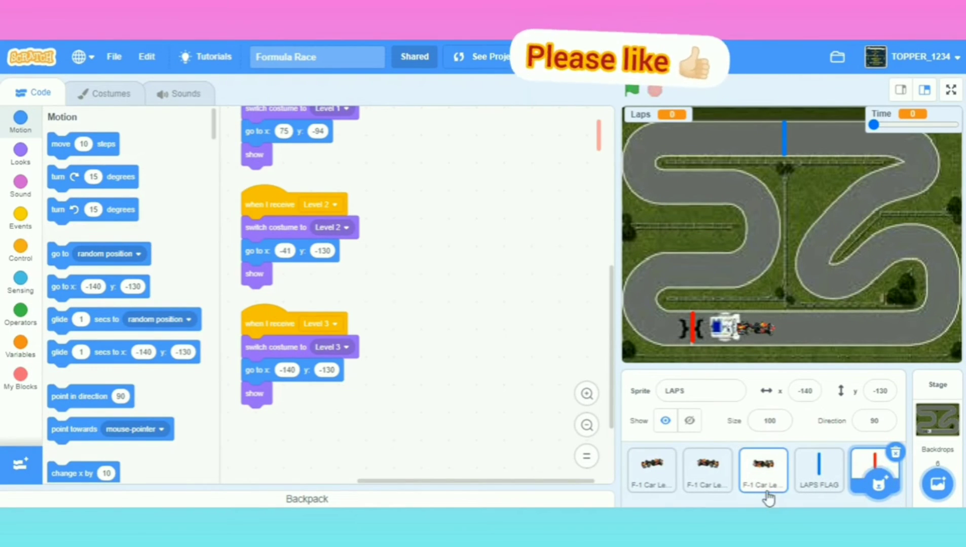
{"action": "left_click", "coordinate": [762, 470]}
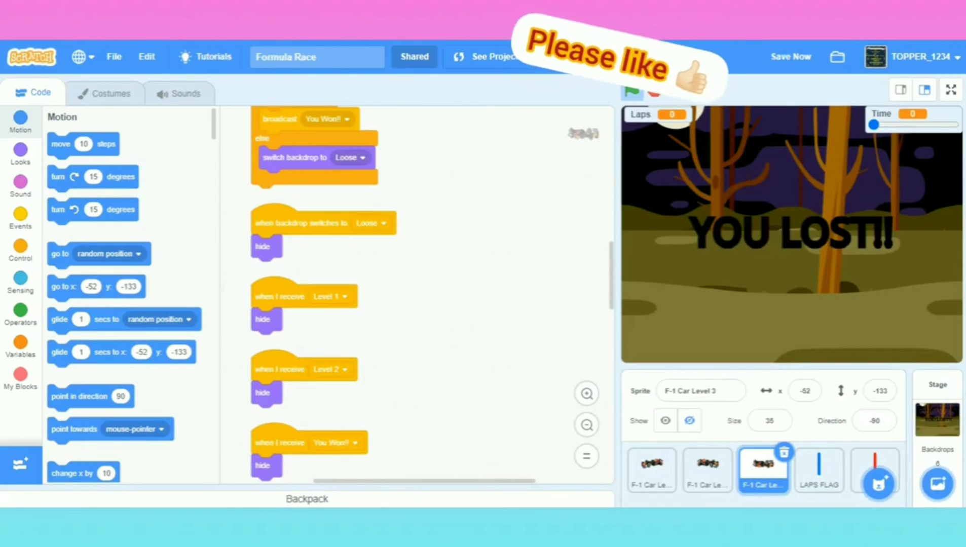
{"action": "scroll", "scroll_direction": "down", "scroll_amount": 3}
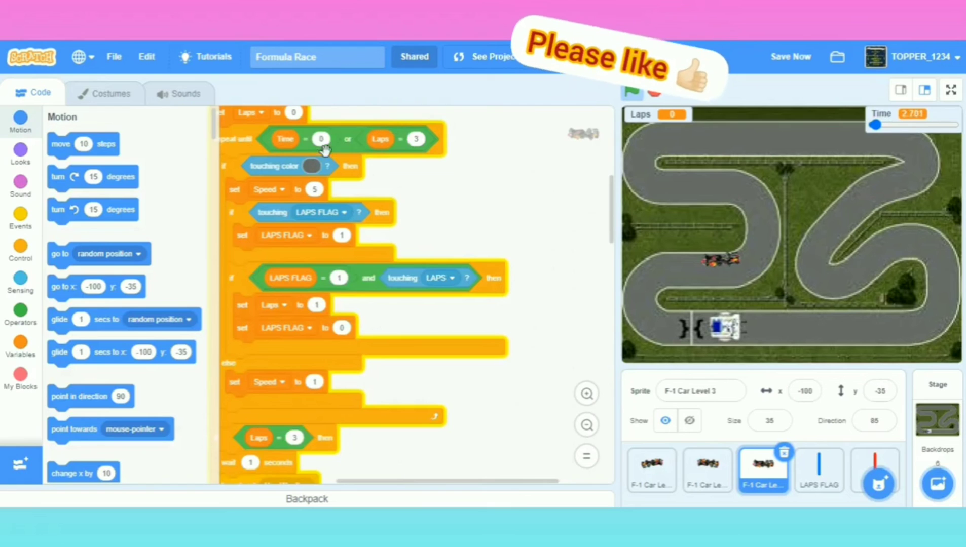
{"action": "left_click", "coordinate": [329, 166]}
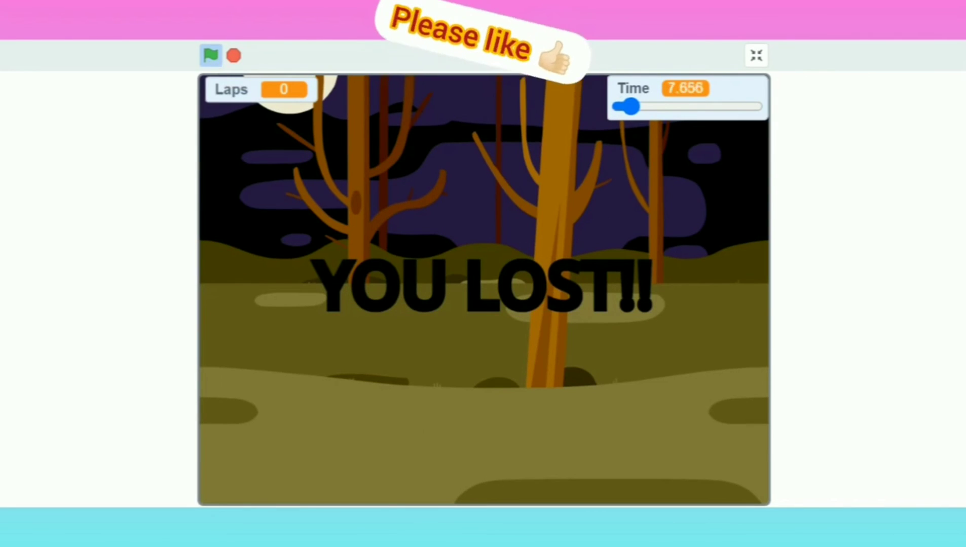
{"action": "left_click", "coordinate": [211, 54]}
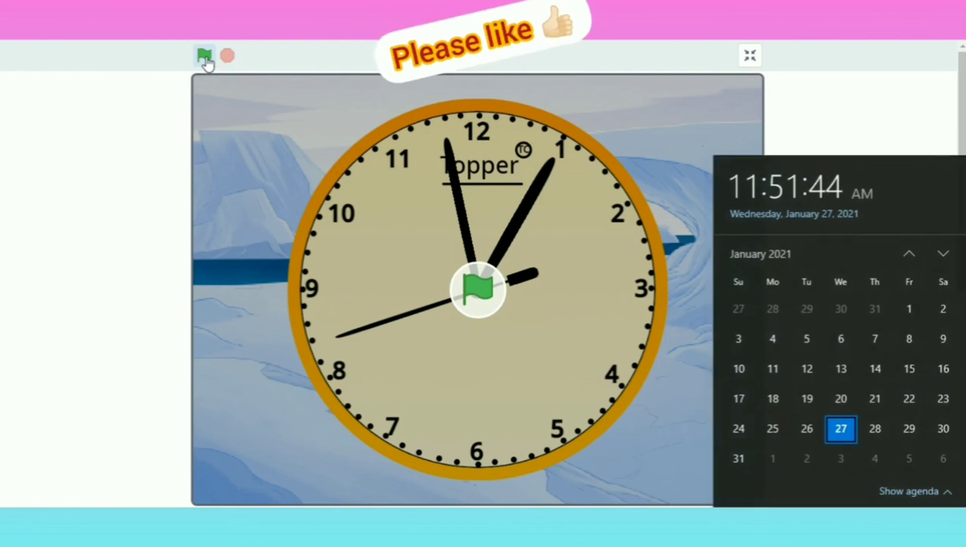
Start and restart the clock project with the green flag in full-screen view.
{"action": "left_click", "coordinate": [204, 56]}
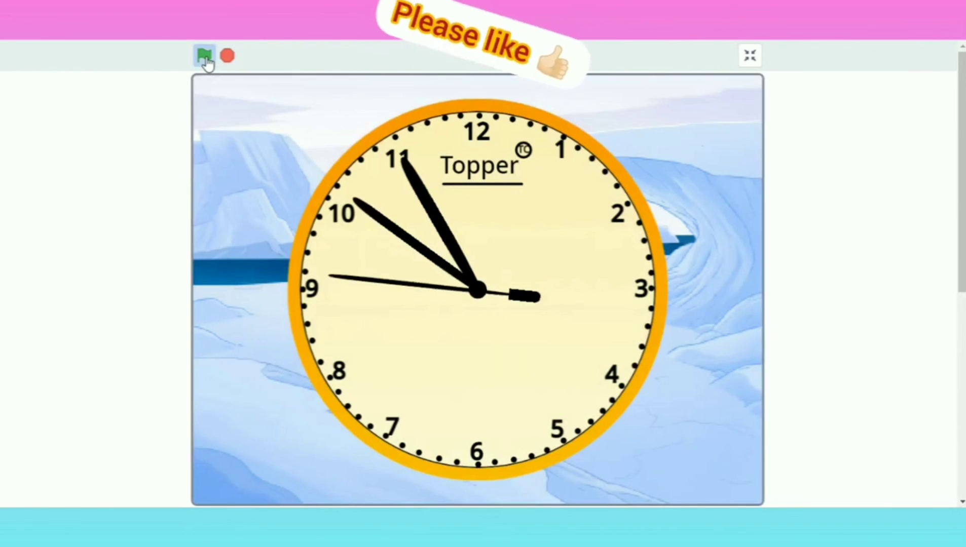
{"action": "left_click", "coordinate": [203, 56]}
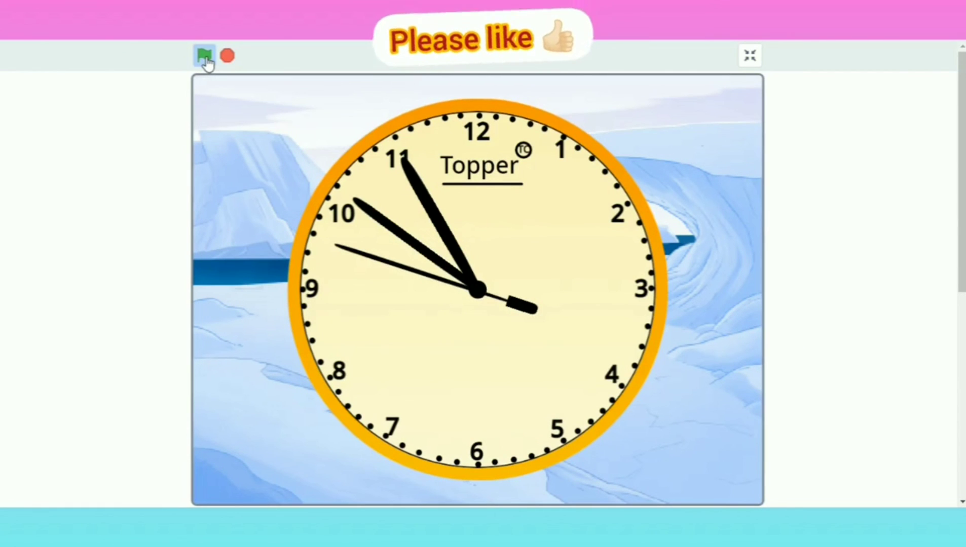